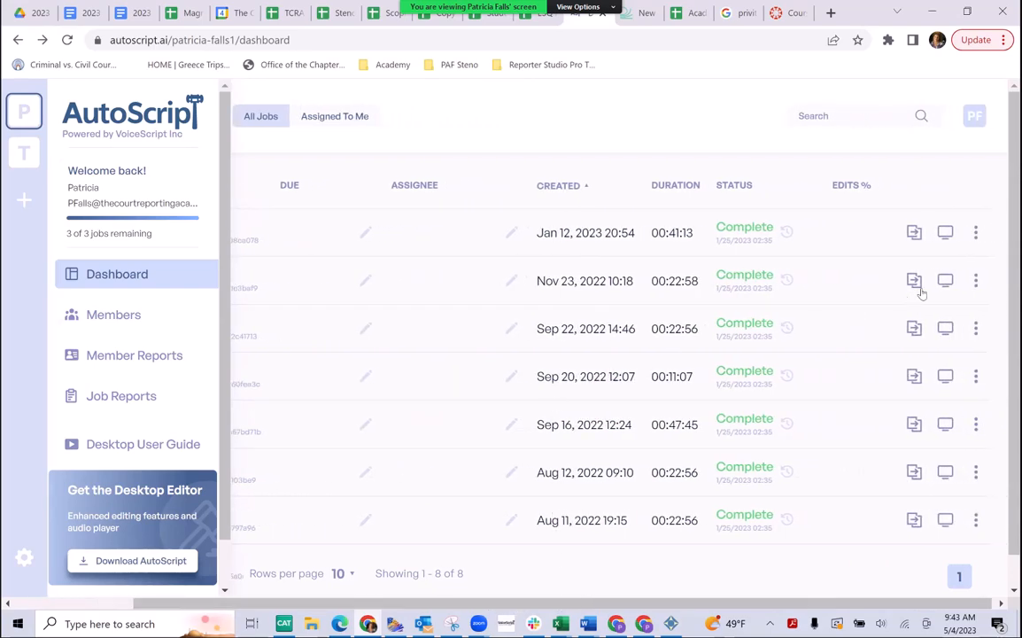
{"action": "mouse_move", "coordinate": [945, 281]}
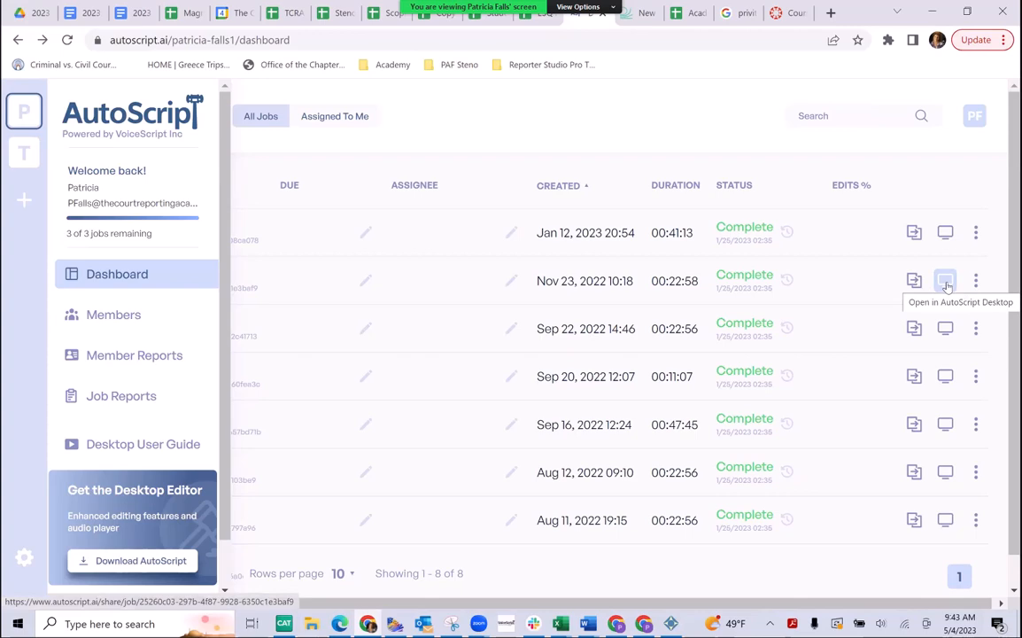
- Send the November 23, 2022 job to AutoScript Desktop and launch the desktop app
{"action": "left_click", "coordinate": [946, 281]}
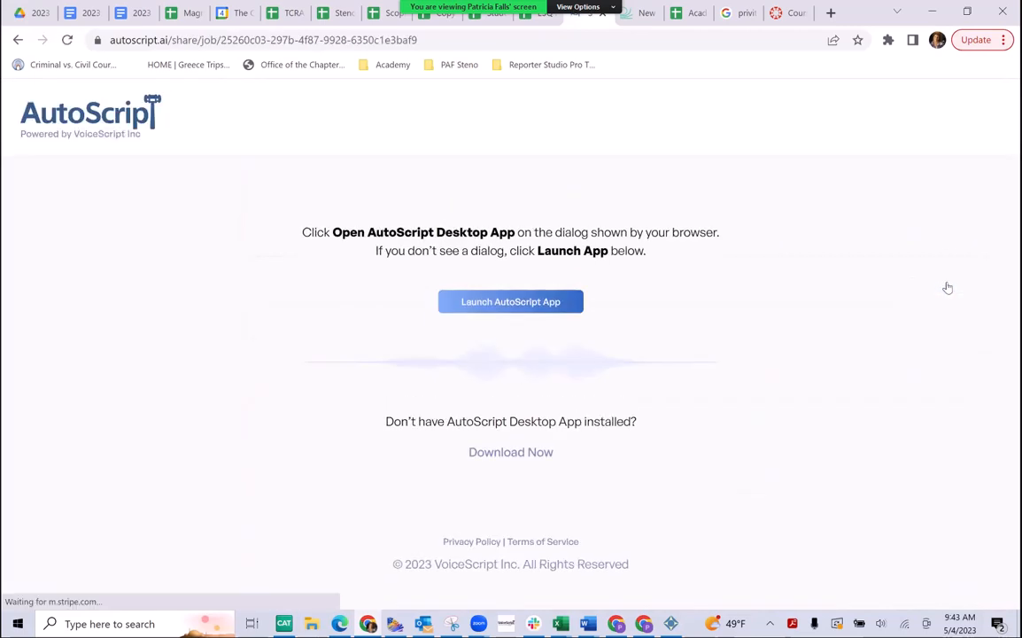
{"action": "left_click", "coordinate": [511, 302]}
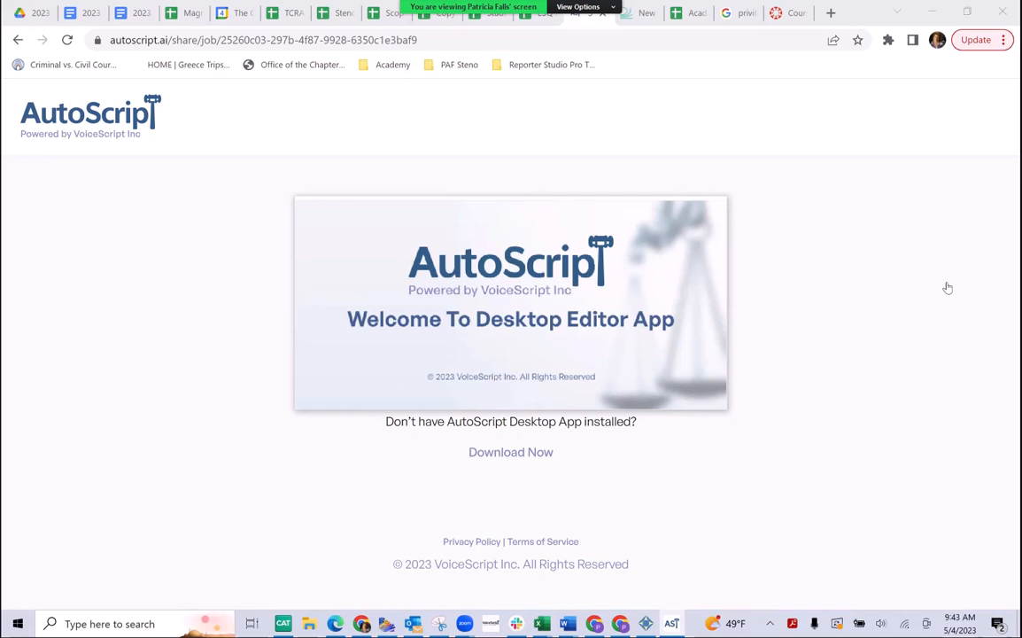
{"action": "mouse_move", "coordinate": [948, 288]}
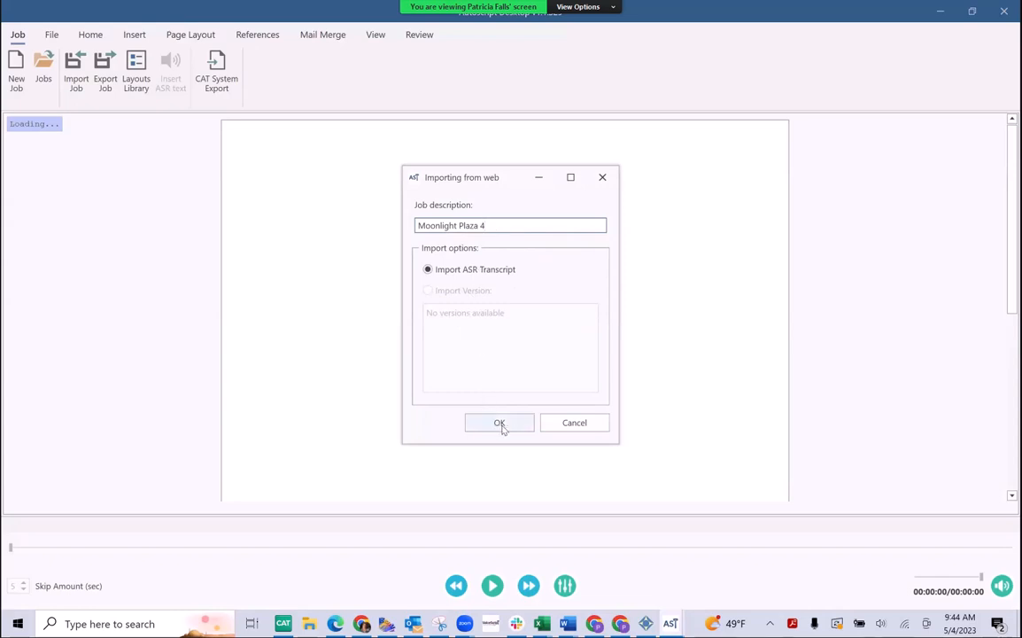
- Import the Moonlight Plaza 4 job, apply the Default layout, and insert the ASR text
{"action": "left_click", "coordinate": [500, 422]}
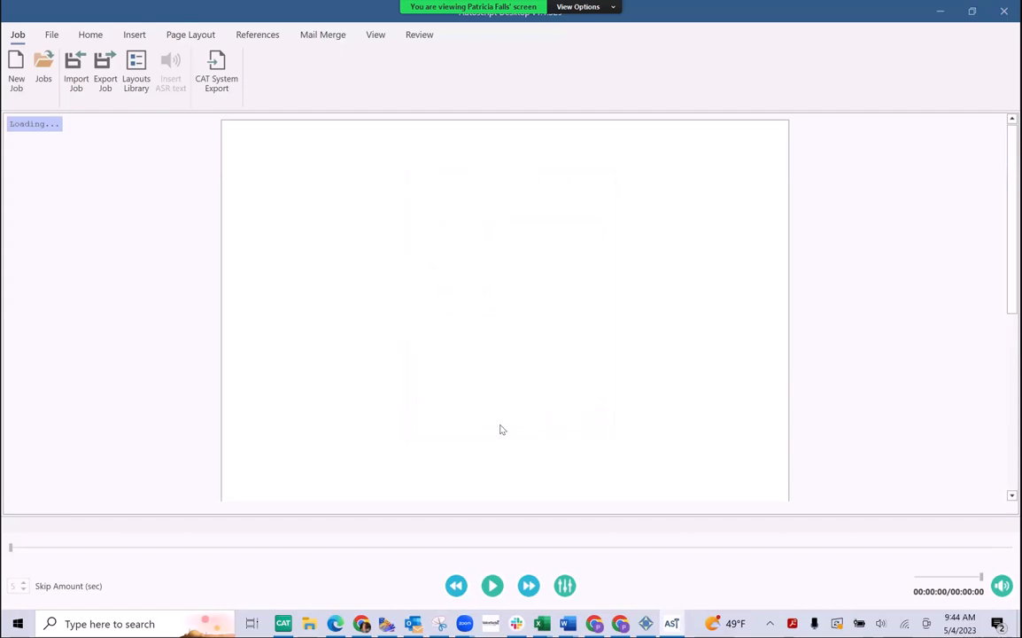
{"action": "left_click", "coordinate": [137, 71]}
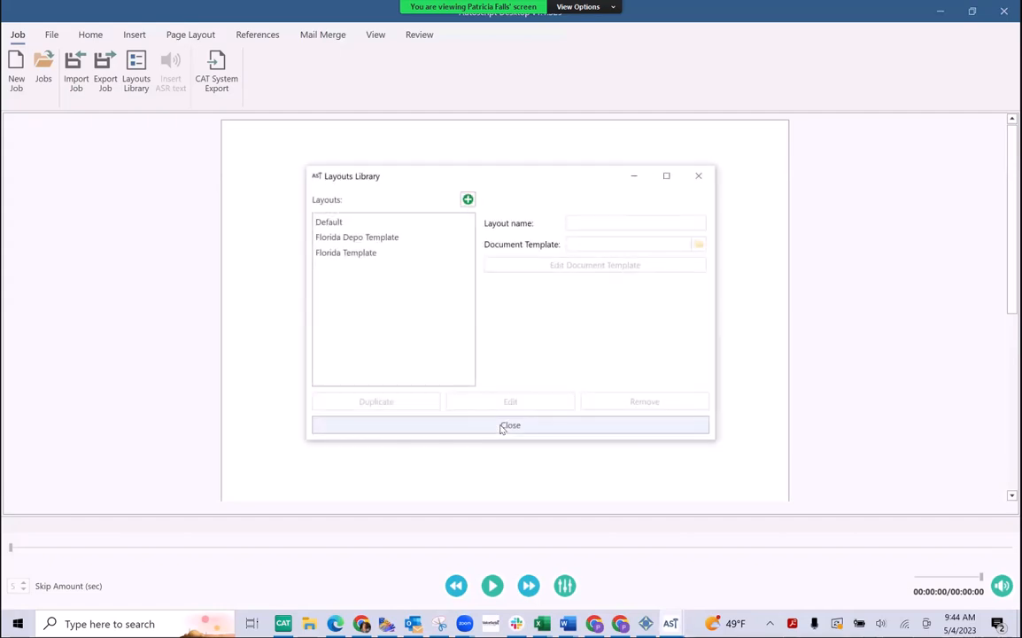
{"action": "left_click", "coordinate": [357, 237]}
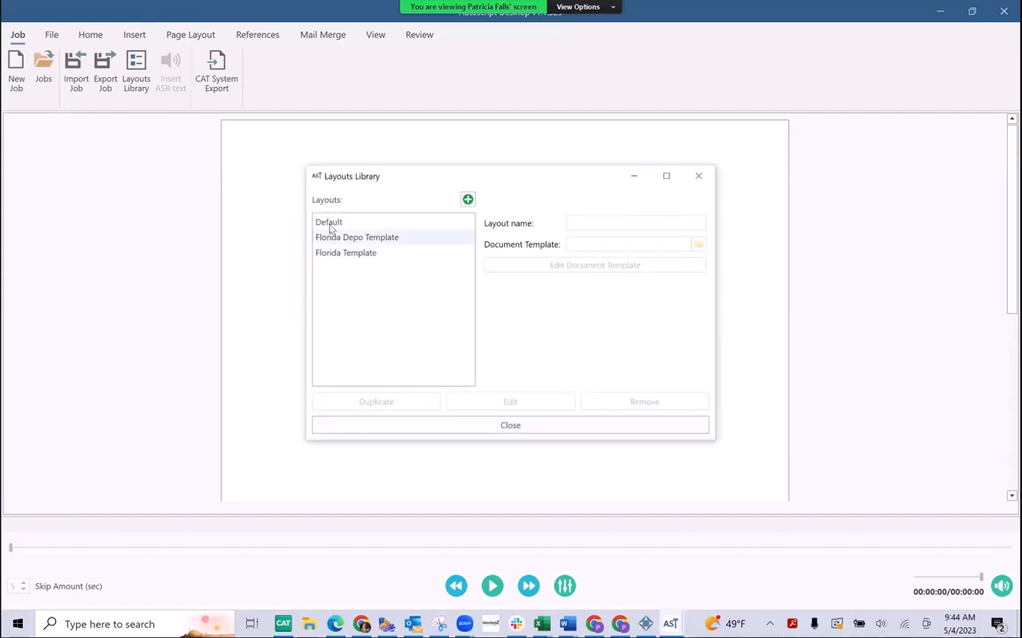
{"action": "left_click", "coordinate": [328, 222]}
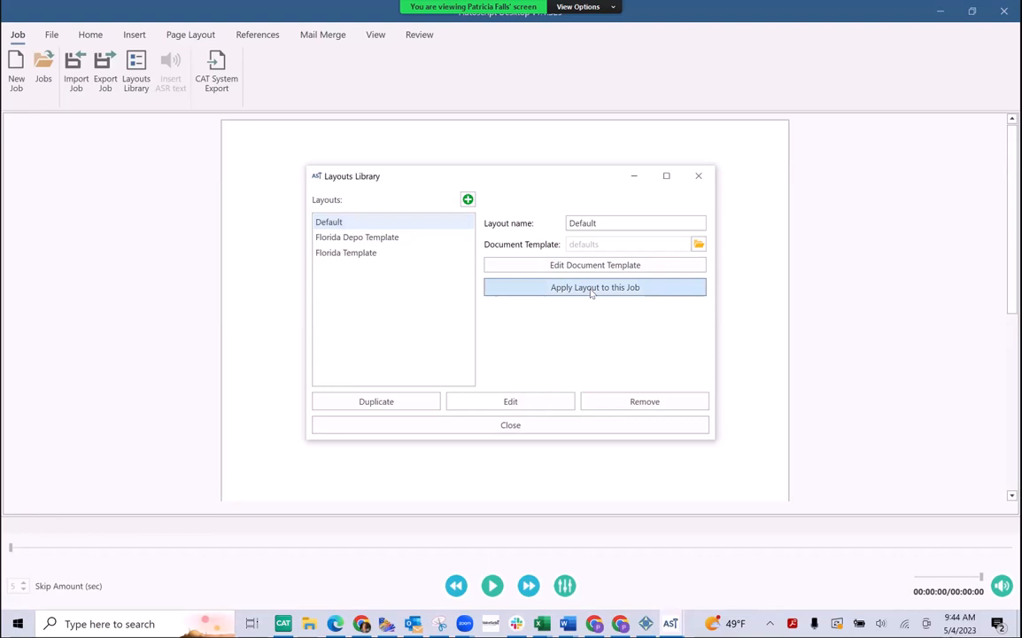
{"action": "left_click", "coordinate": [595, 287]}
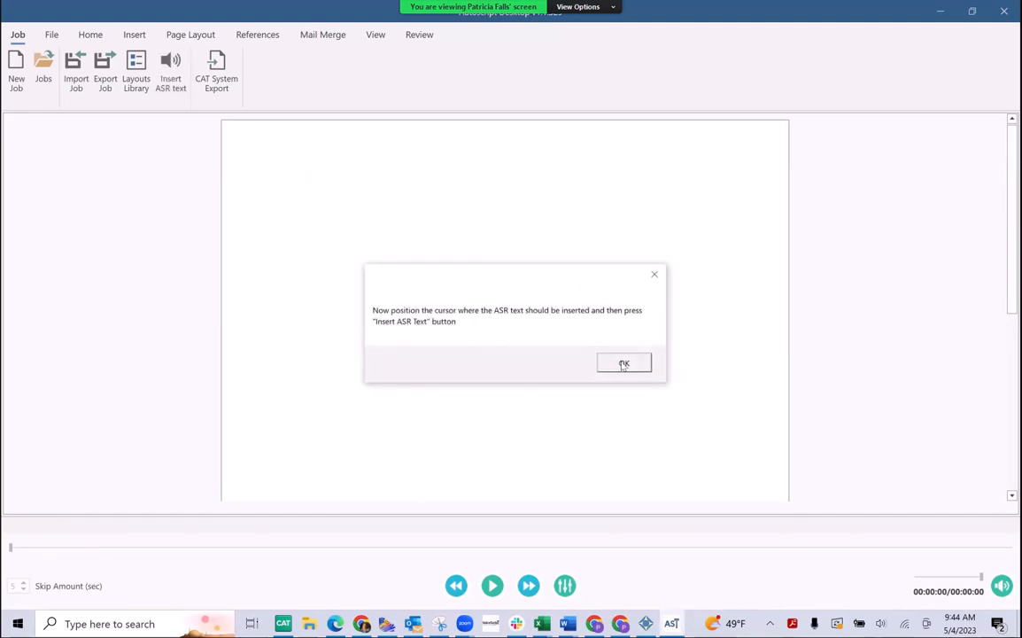
{"action": "left_click", "coordinate": [624, 363]}
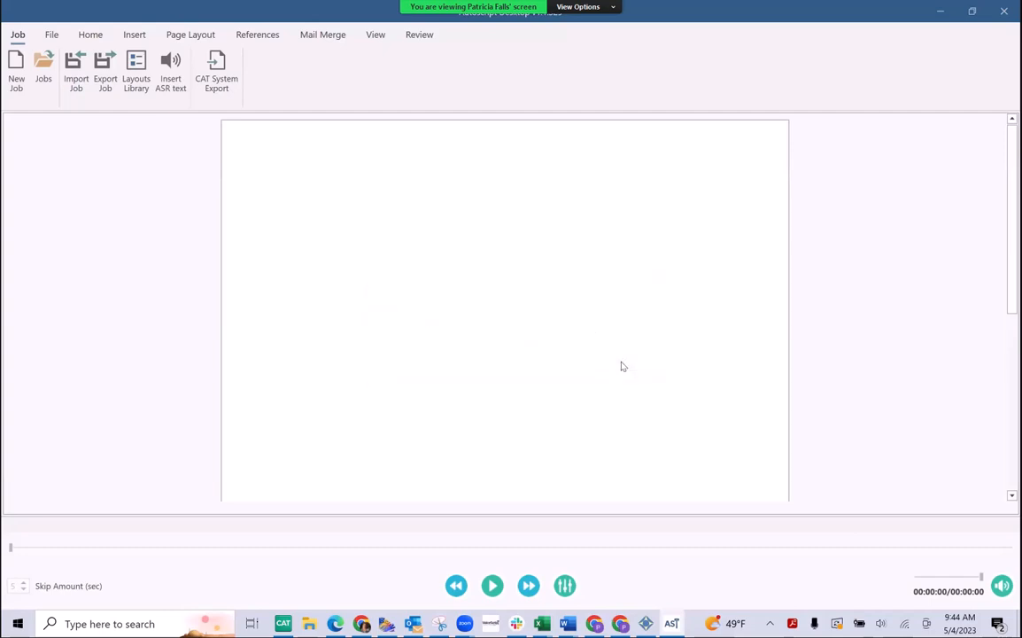
{"action": "mouse_move", "coordinate": [286, 158]}
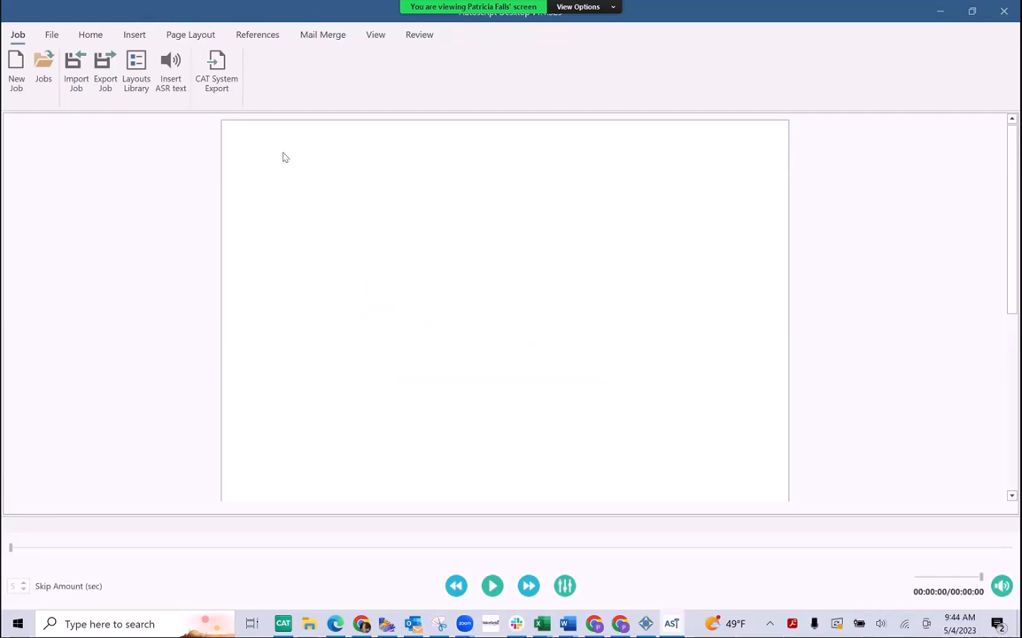
{"action": "mouse_move", "coordinate": [305, 182]}
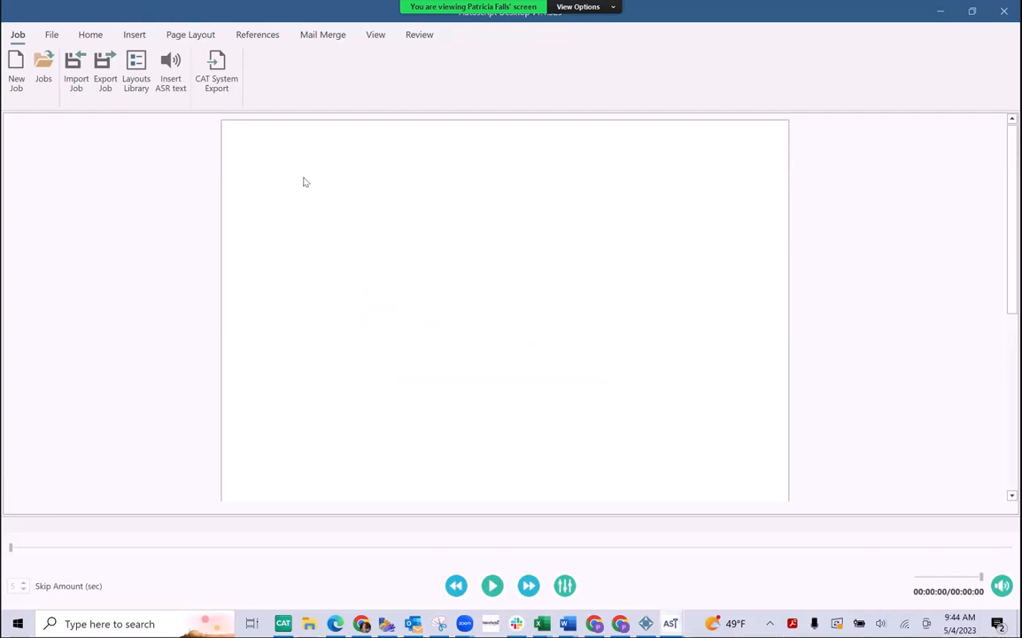
{"action": "mouse_move", "coordinate": [179, 122]}
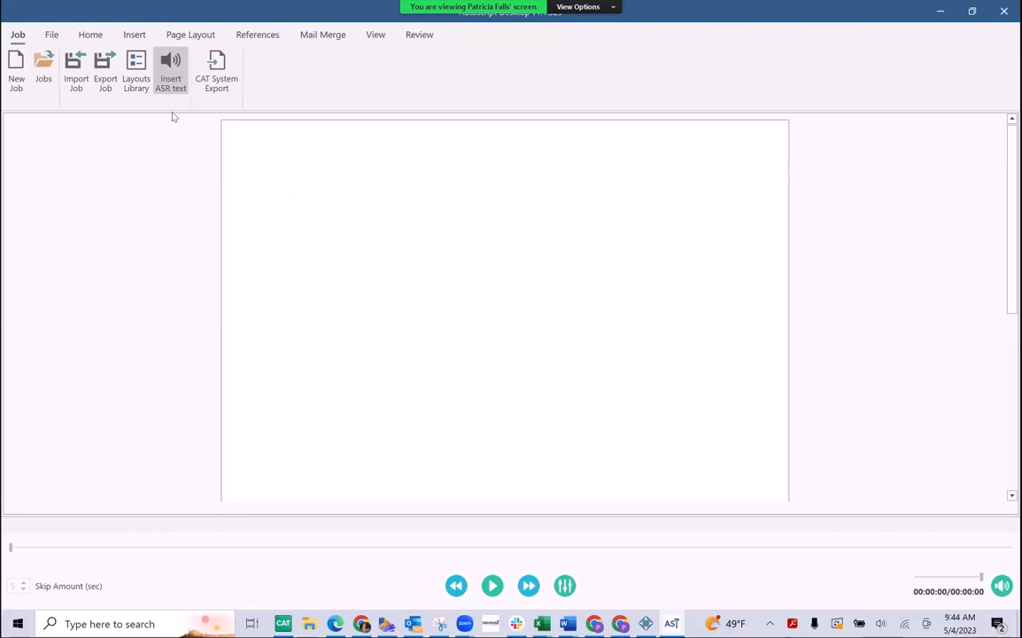
{"action": "left_click", "coordinate": [170, 71]}
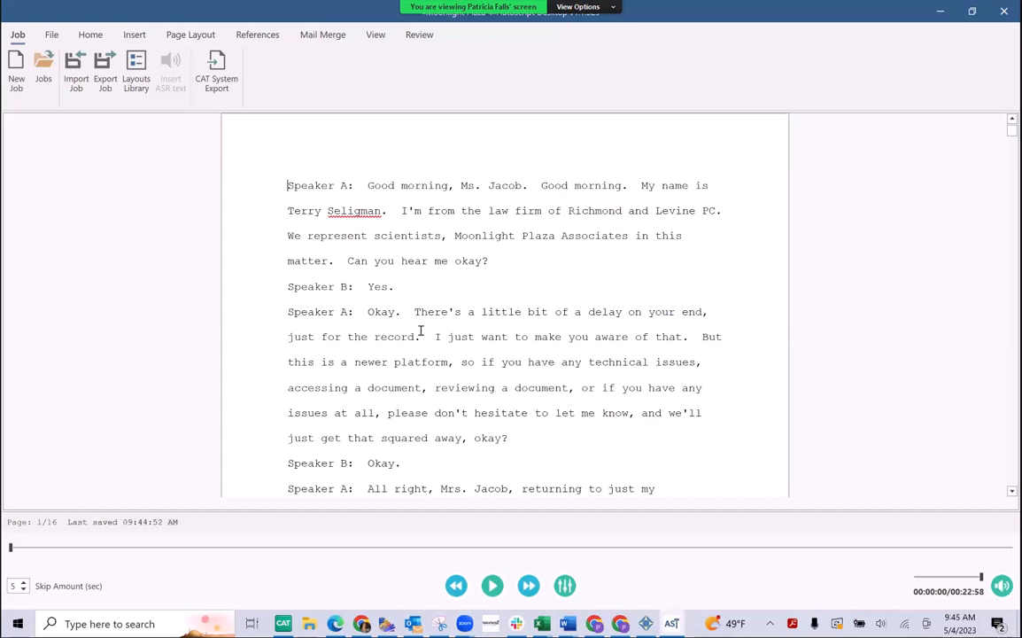
{"action": "mouse_move", "coordinate": [306, 243]}
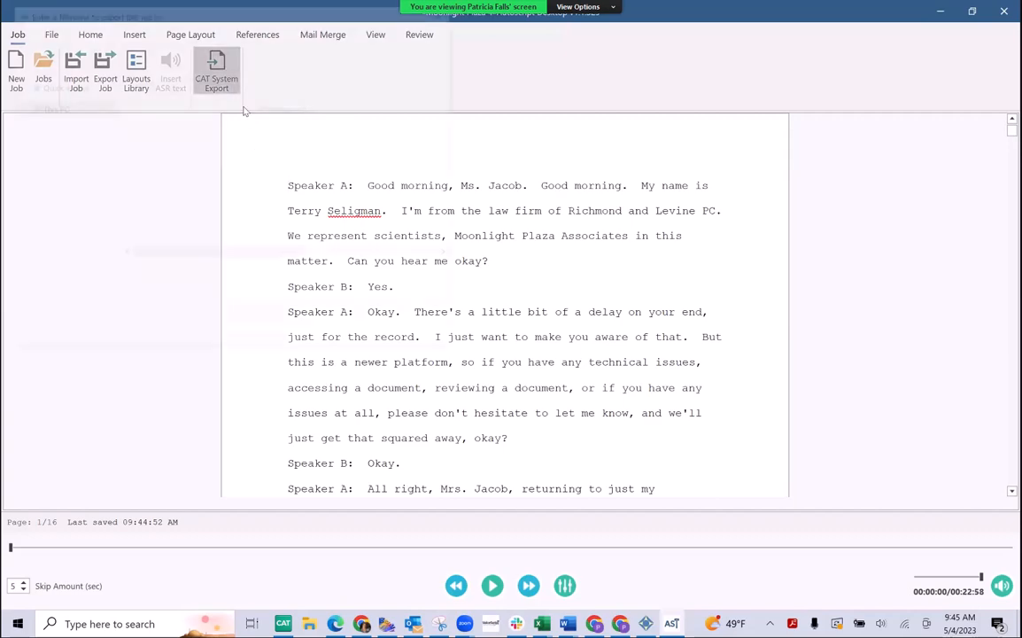
- Export the job for CAT as 'Eclipse Demo' in Desktop > CAT AutoScript
{"action": "left_click", "coordinate": [216, 71]}
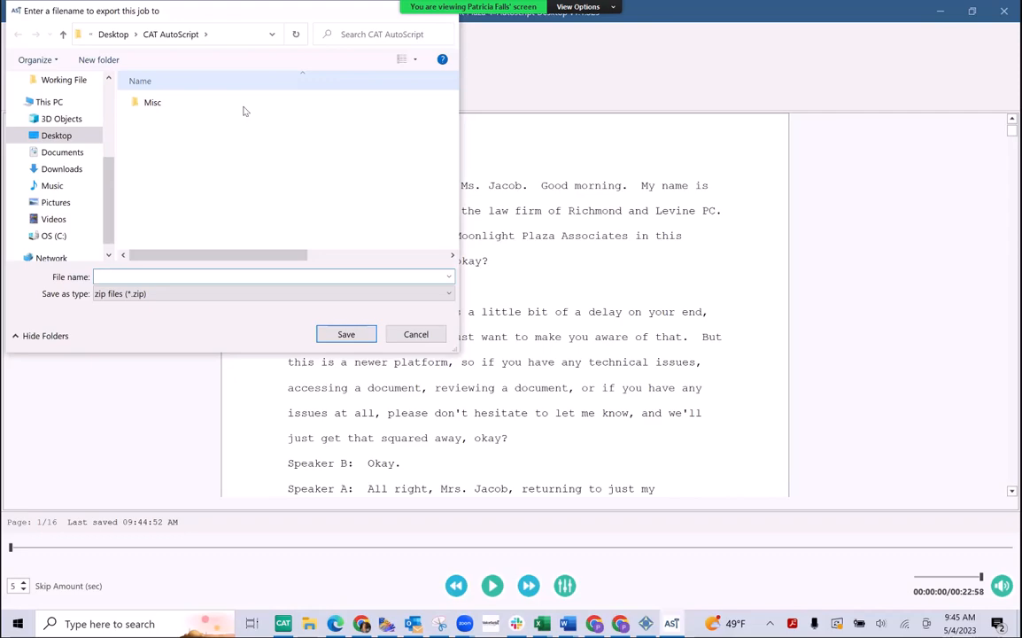
{"action": "left_click", "coordinate": [56, 134]}
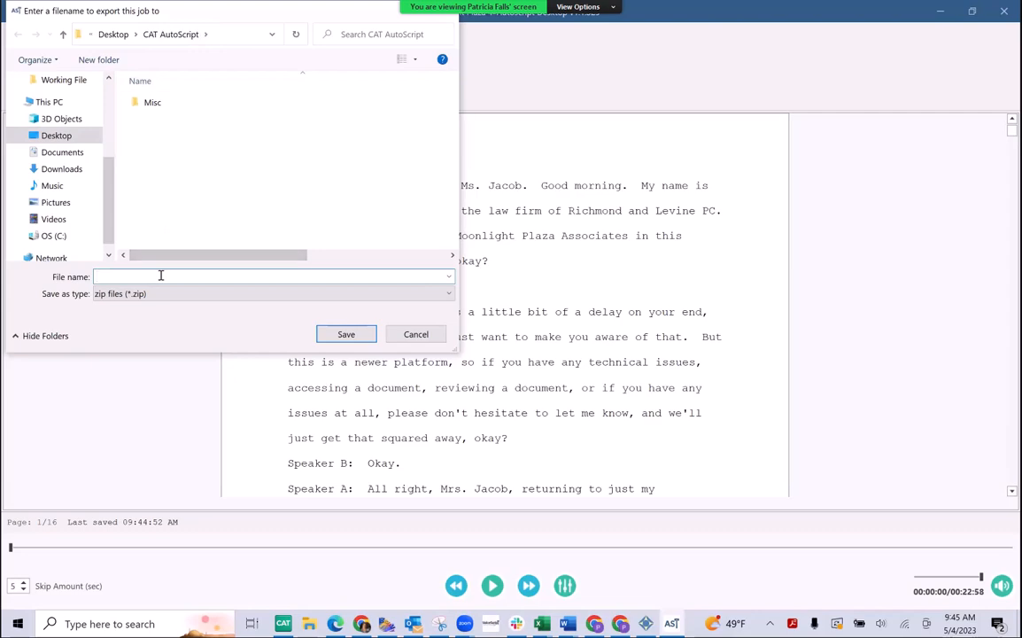
{"action": "type", "text": "Eclipse"}
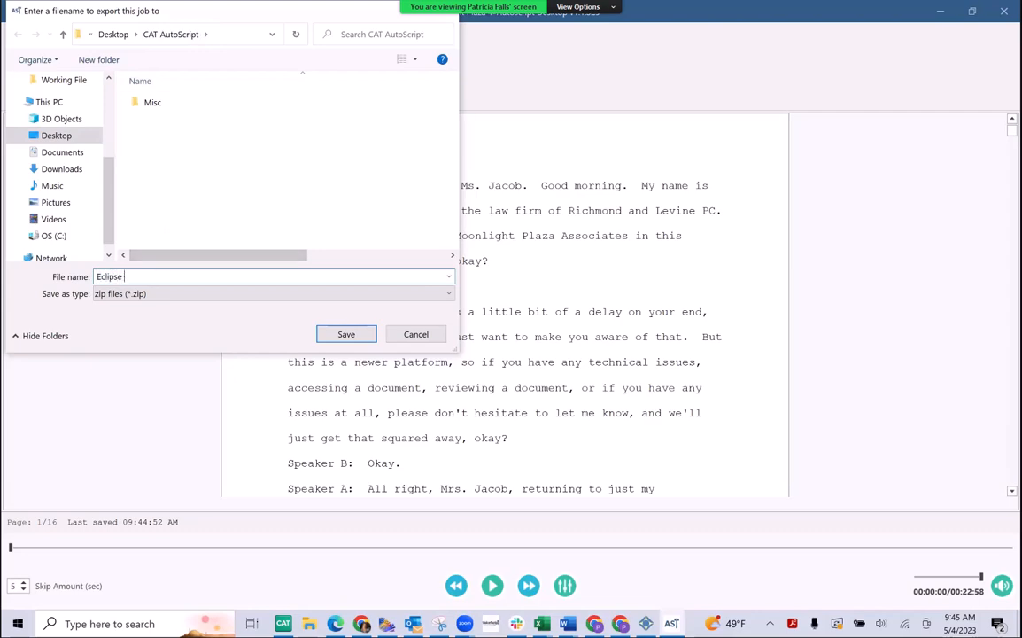
{"action": "type", "text": "Demo"}
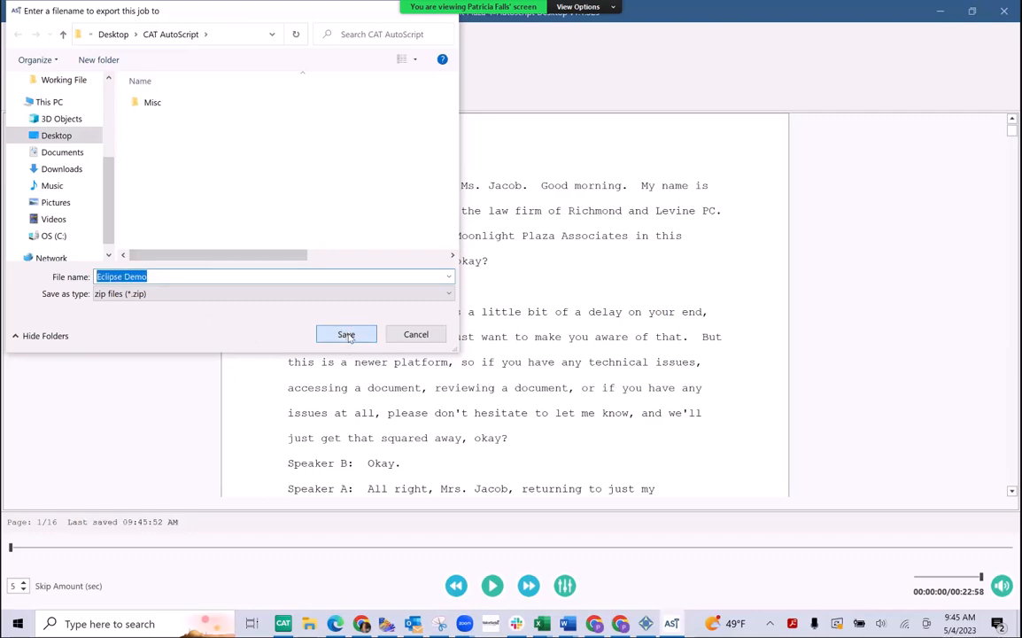
{"action": "left_click", "coordinate": [346, 334]}
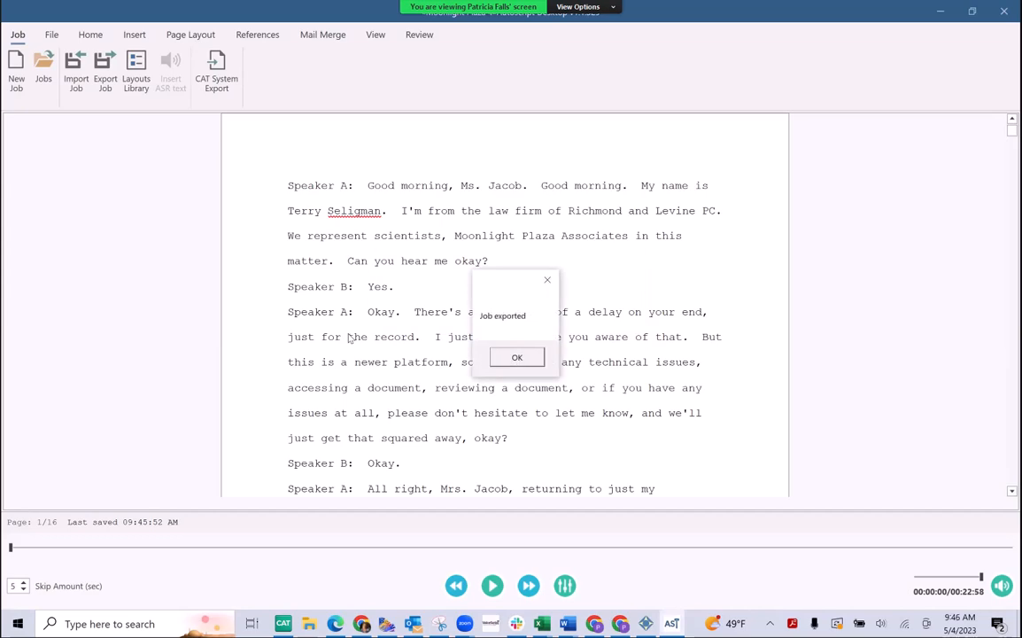
{"action": "mouse_move", "coordinate": [518, 357]}
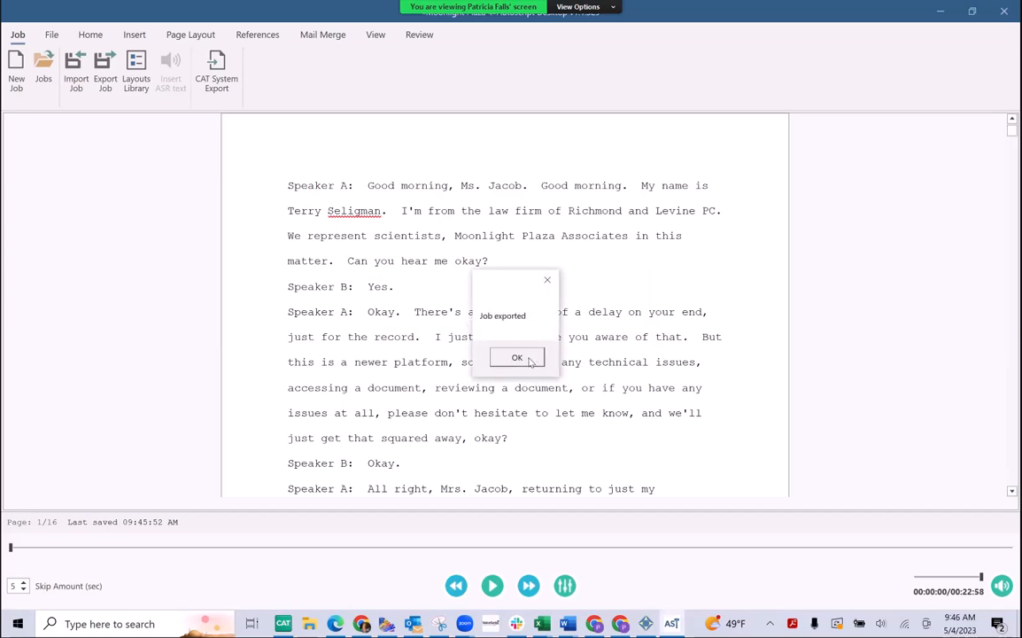
{"action": "left_click", "coordinate": [517, 357]}
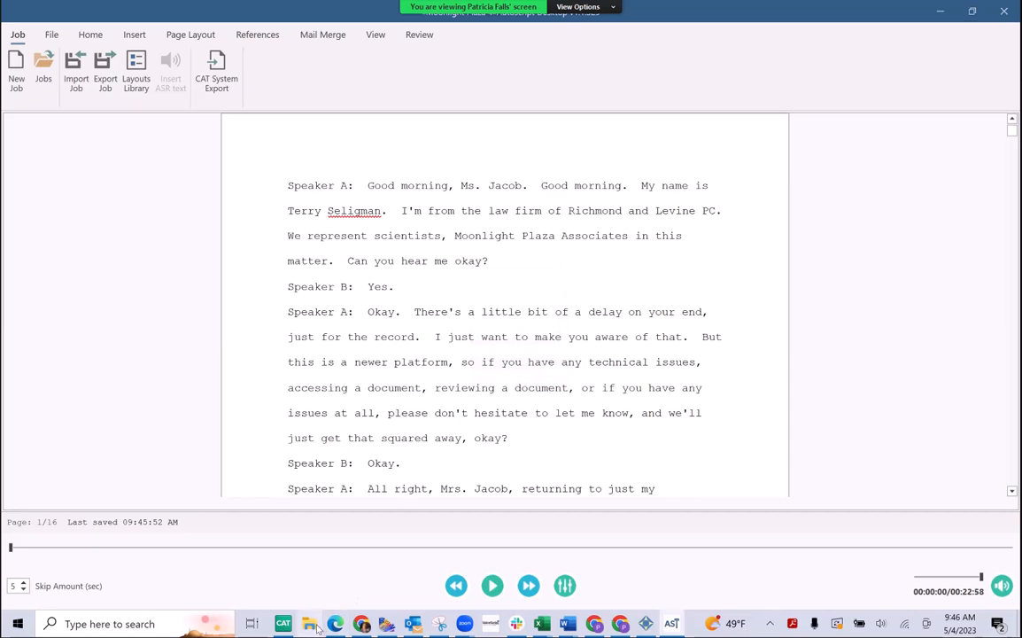
- Open the Desktop > CAT AutoScript folder in File Explorer
{"action": "left_click", "coordinate": [309, 624]}
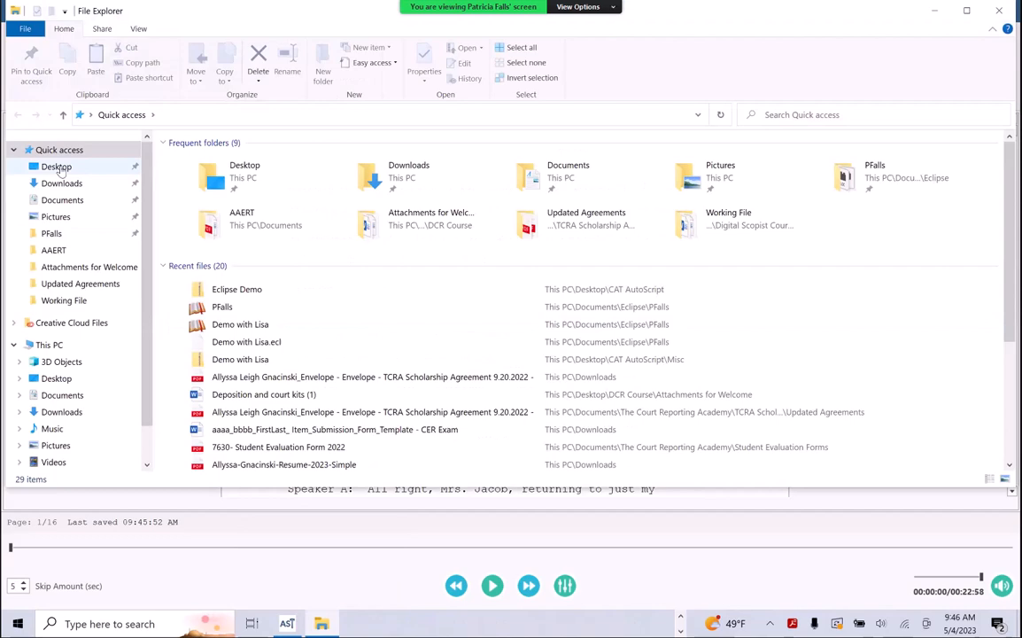
{"action": "left_click", "coordinate": [56, 167]}
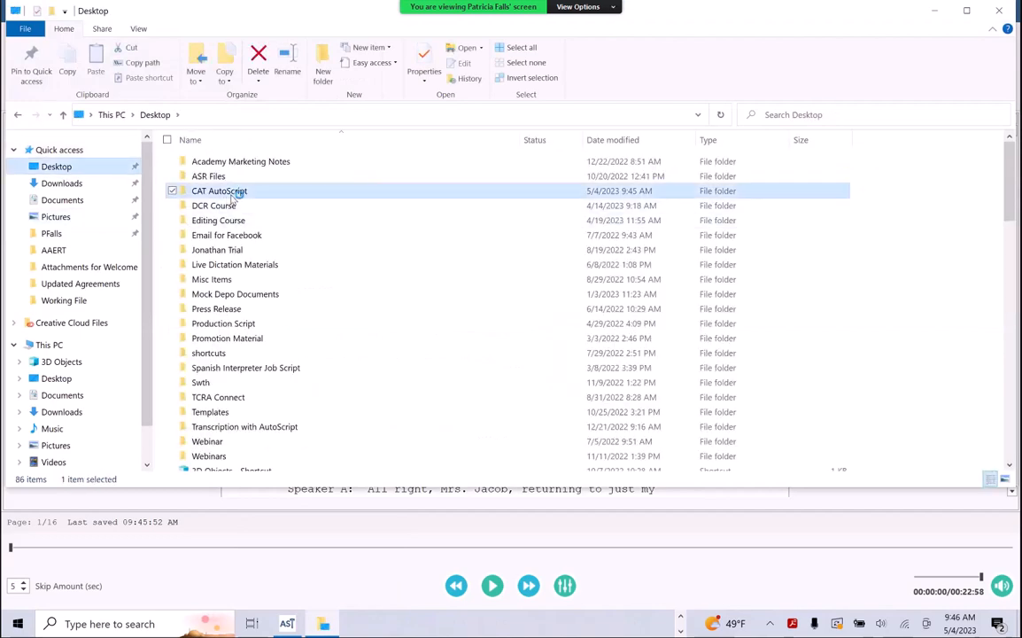
{"action": "double_click", "coordinate": [219, 190]}
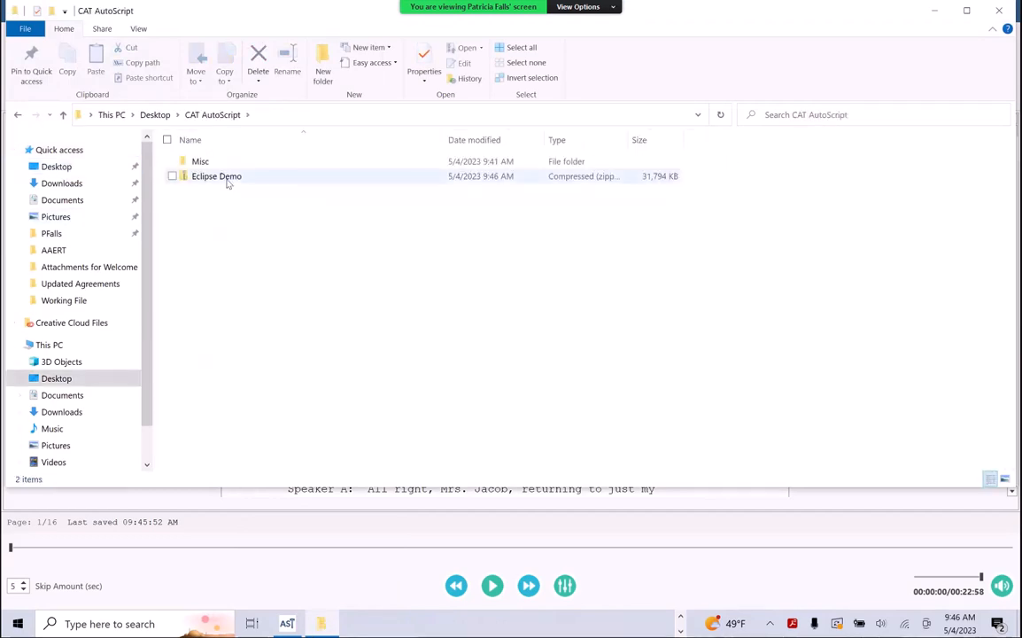
- Extract the Eclipse Demo zip to its default folder and open that folder
{"action": "left_click", "coordinate": [216, 176]}
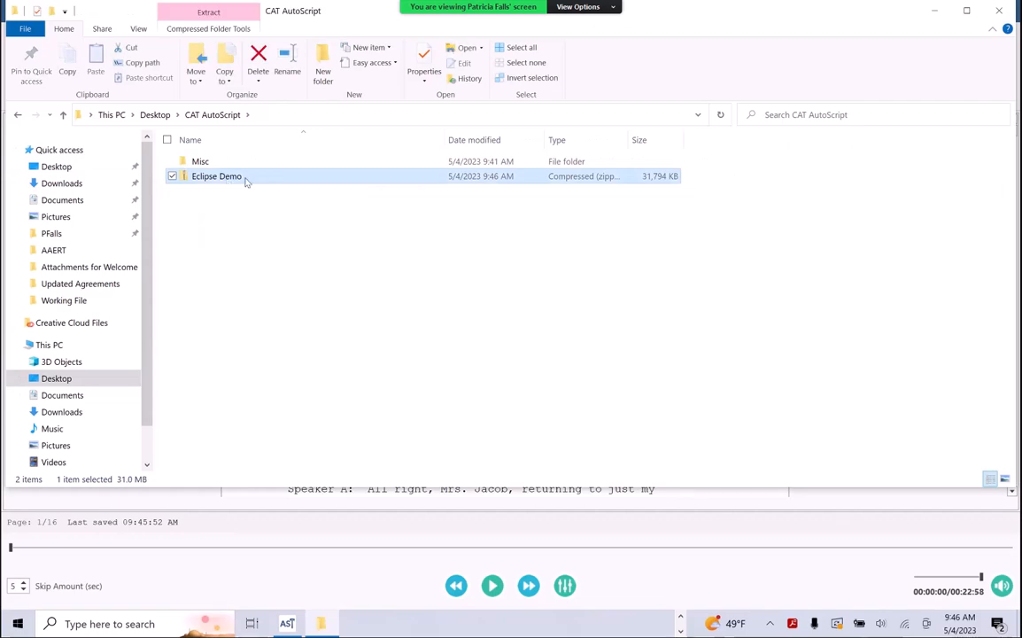
{"action": "right_click", "coordinate": [216, 176]}
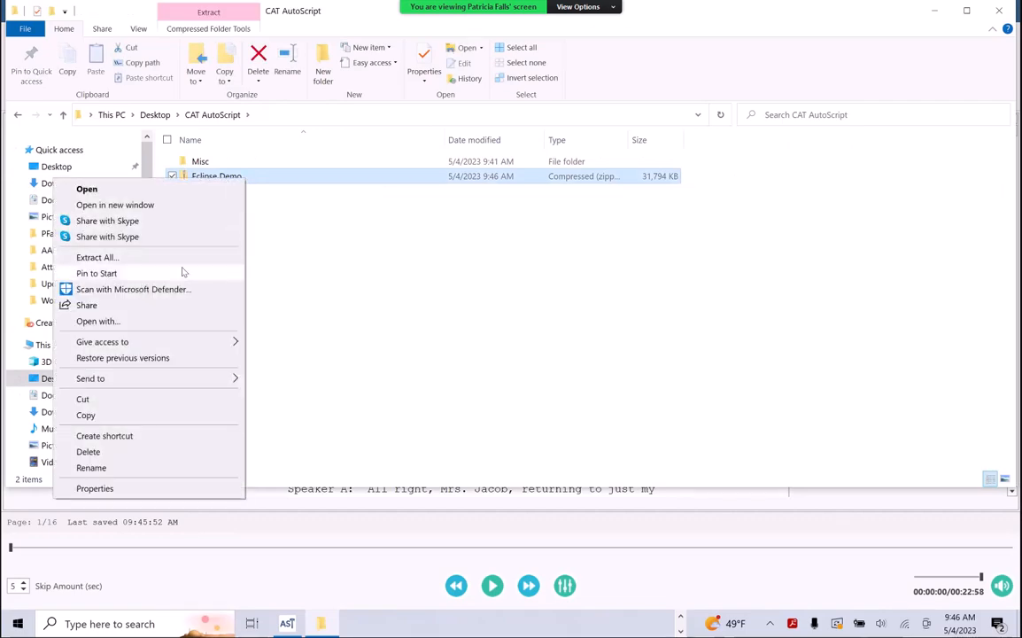
{"action": "left_click", "coordinate": [97, 256]}
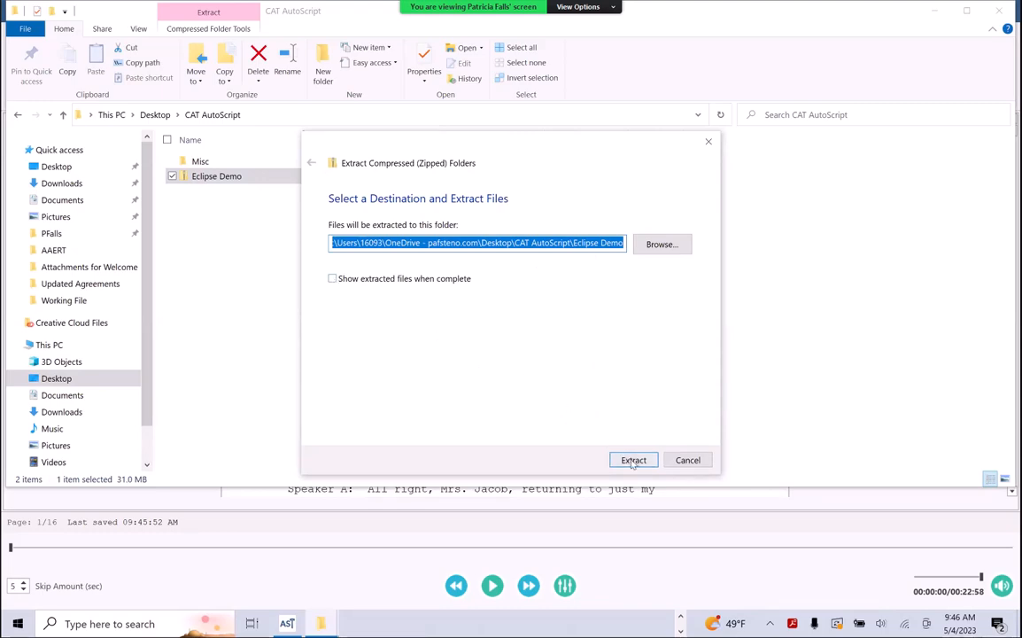
{"action": "left_click", "coordinate": [633, 460]}
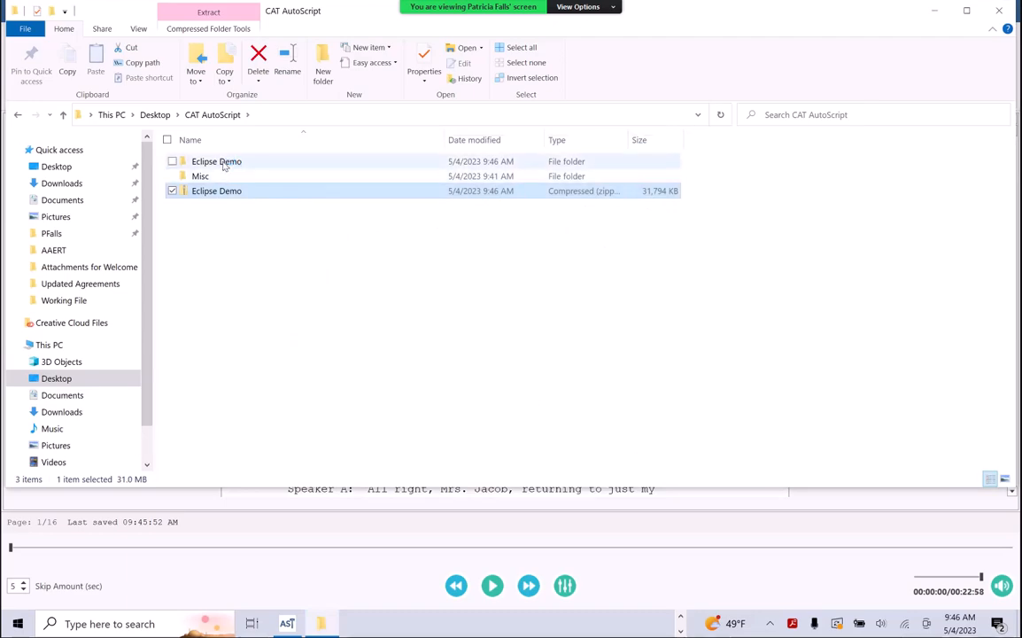
{"action": "double_click", "coordinate": [216, 160]}
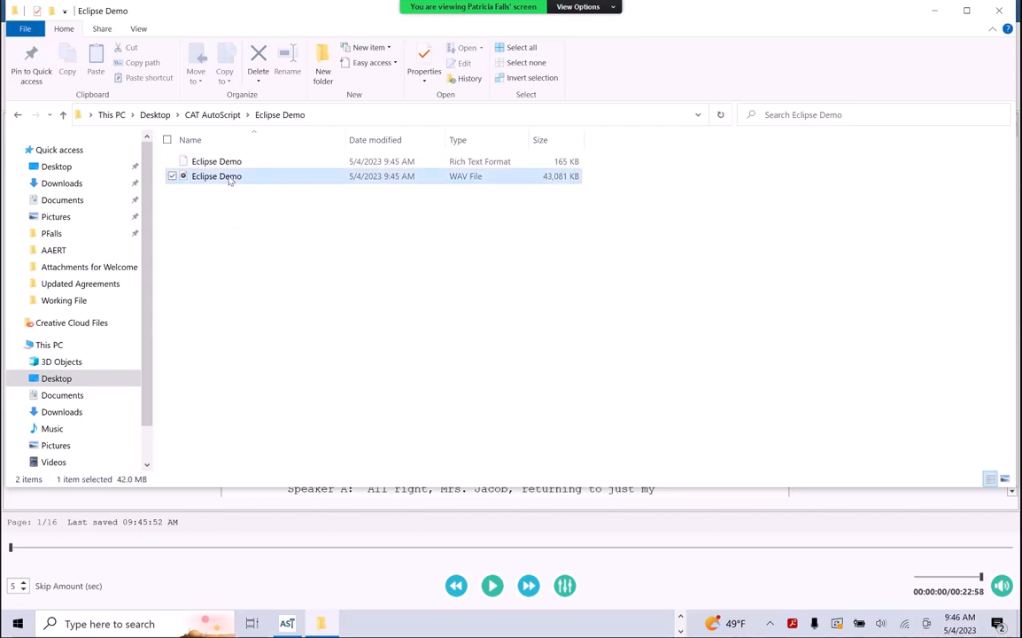
- Copy the Eclipse Demo WAV file and paste it into the PFalls folder
{"action": "right_click", "coordinate": [217, 175]}
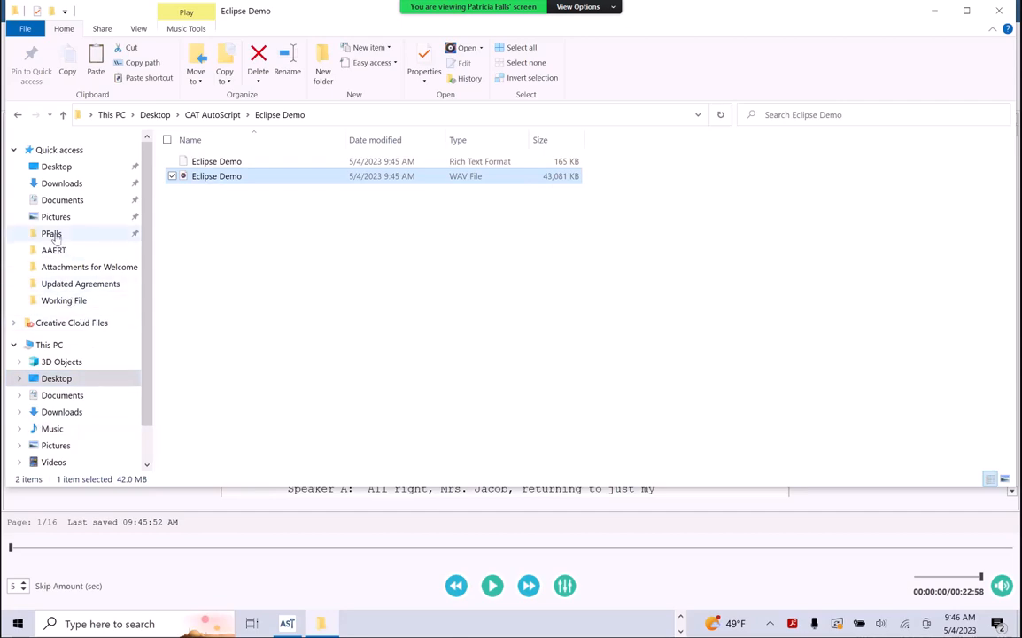
{"action": "left_click", "coordinate": [52, 233]}
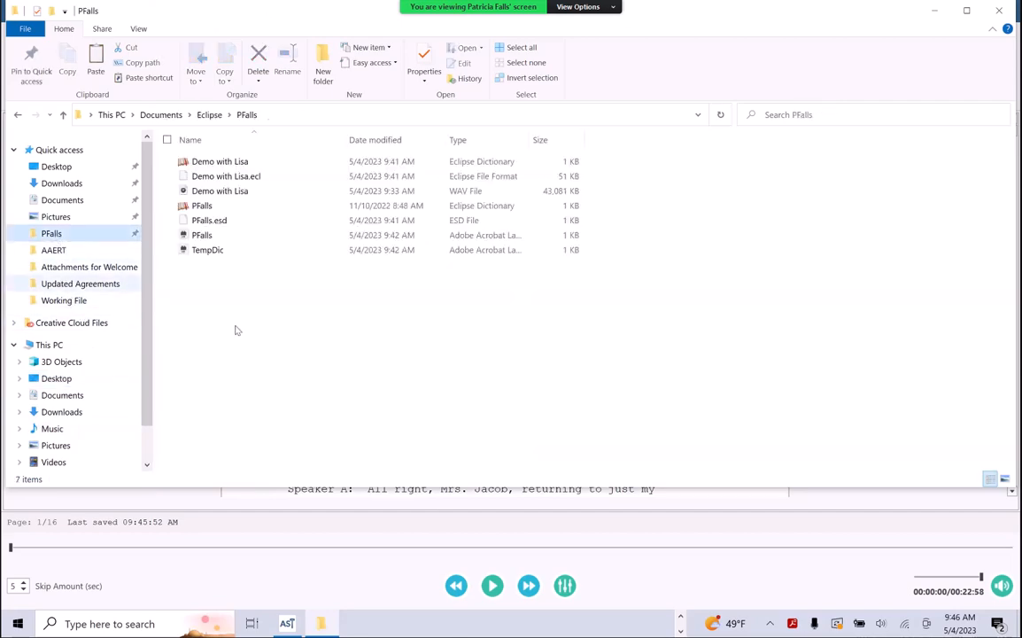
{"action": "right_click", "coordinate": [237, 330]}
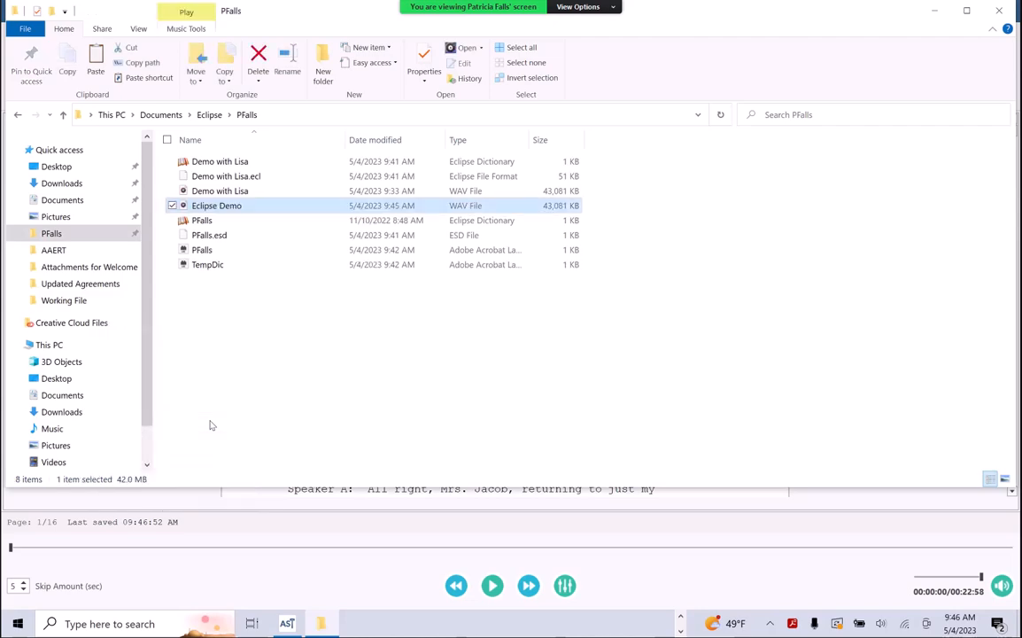
{"action": "mouse_move", "coordinate": [638, 449]}
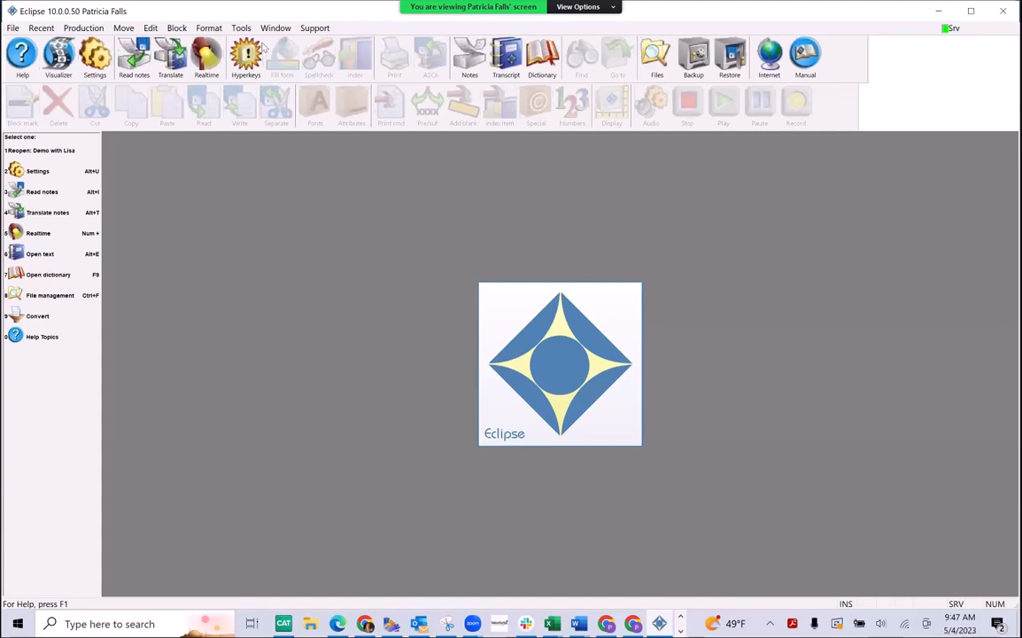
- Set Tools > Convert to: from another system, text files, RTF file, browse for files
{"action": "left_click", "coordinate": [241, 28]}
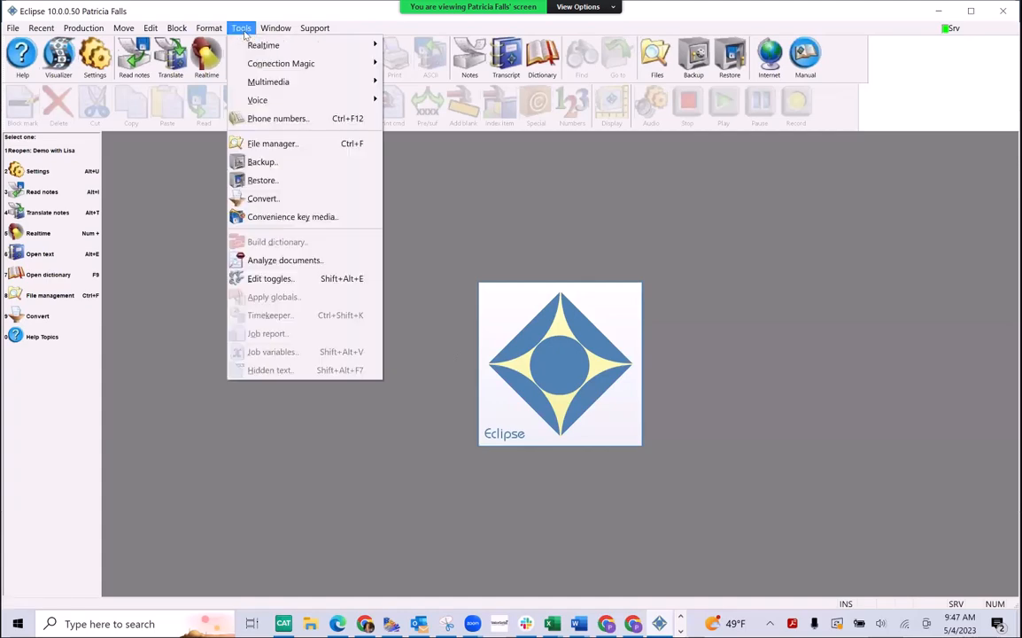
{"action": "mouse_move", "coordinate": [263, 197]}
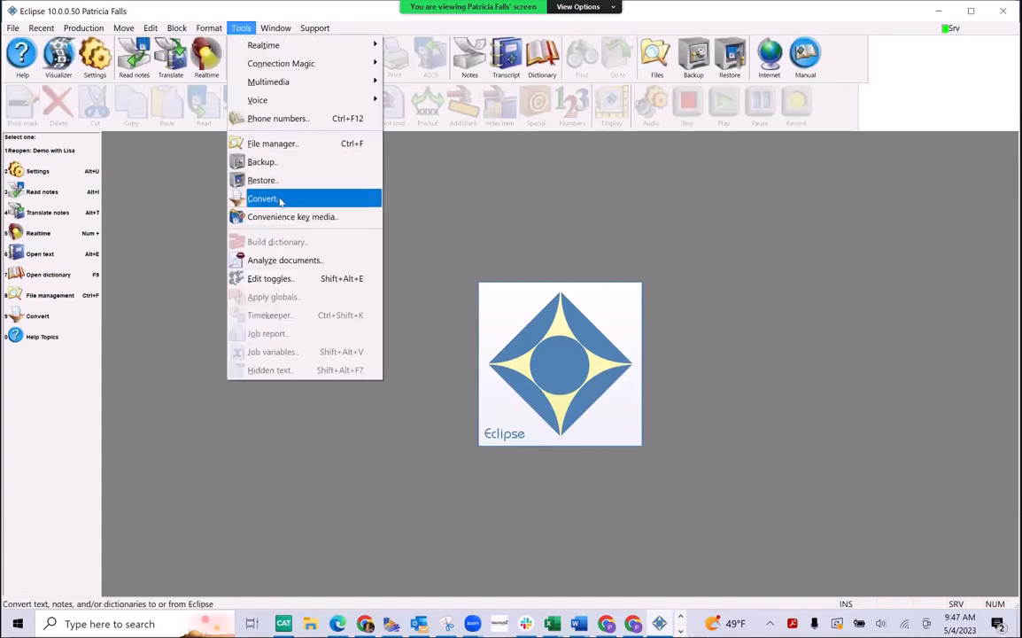
{"action": "left_click", "coordinate": [262, 198]}
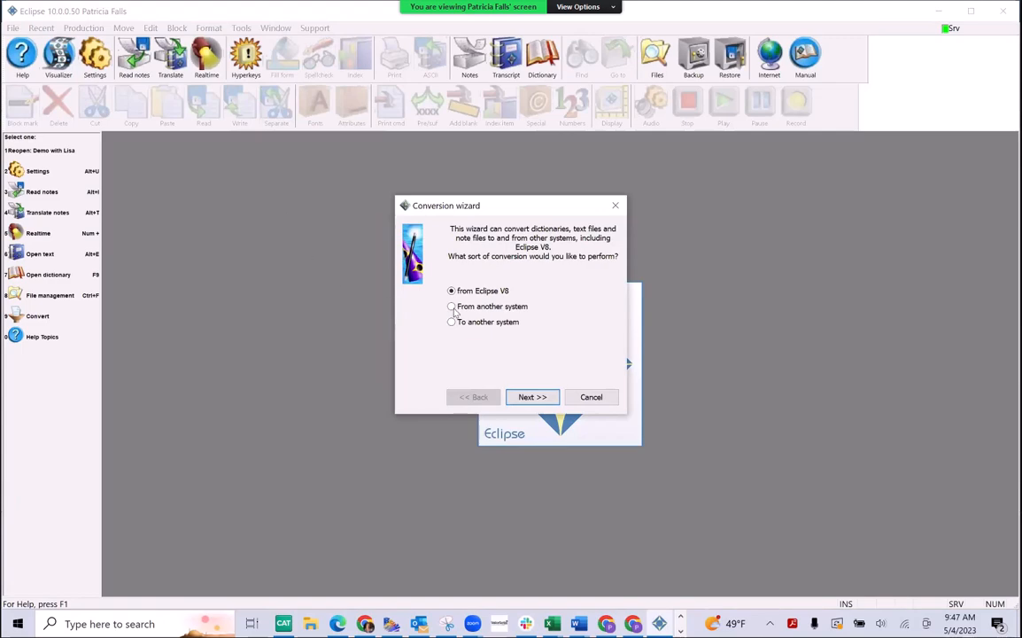
{"action": "left_click", "coordinate": [451, 306]}
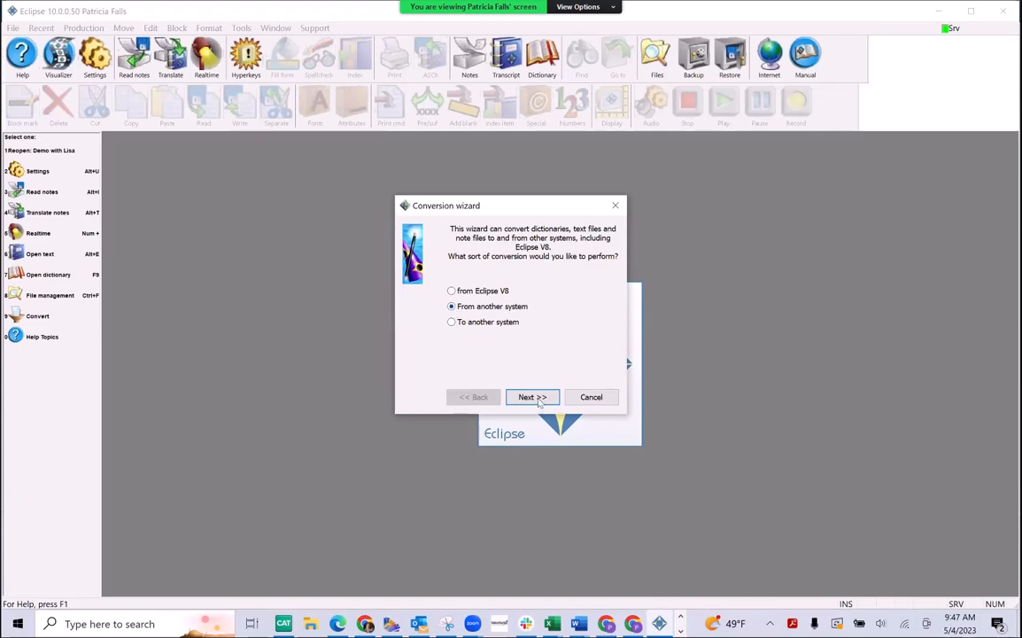
{"action": "left_click", "coordinate": [532, 397]}
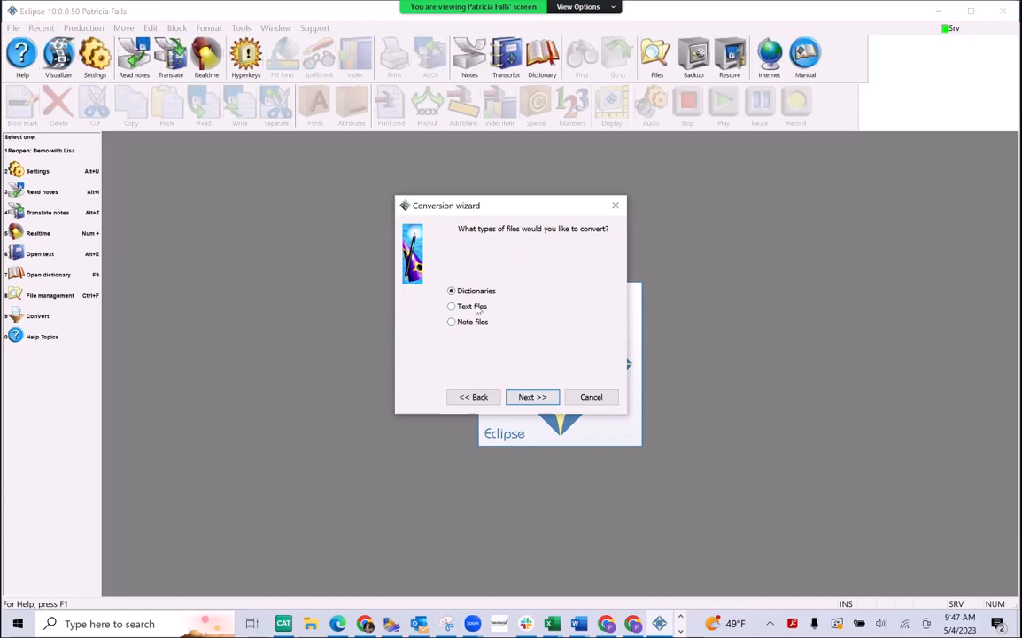
{"action": "left_click", "coordinate": [452, 306]}
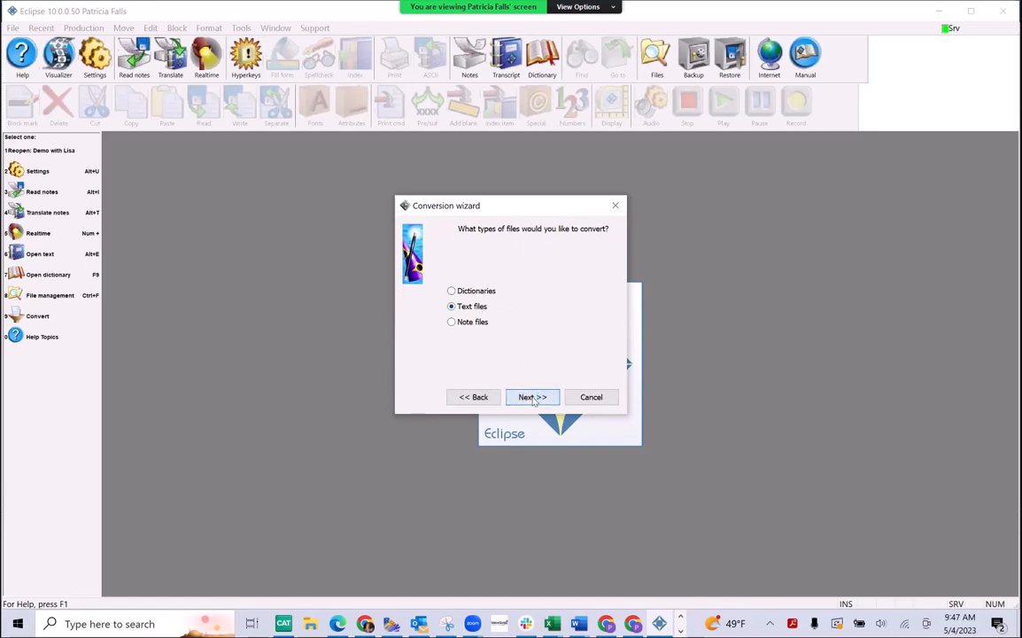
{"action": "left_click", "coordinate": [531, 397]}
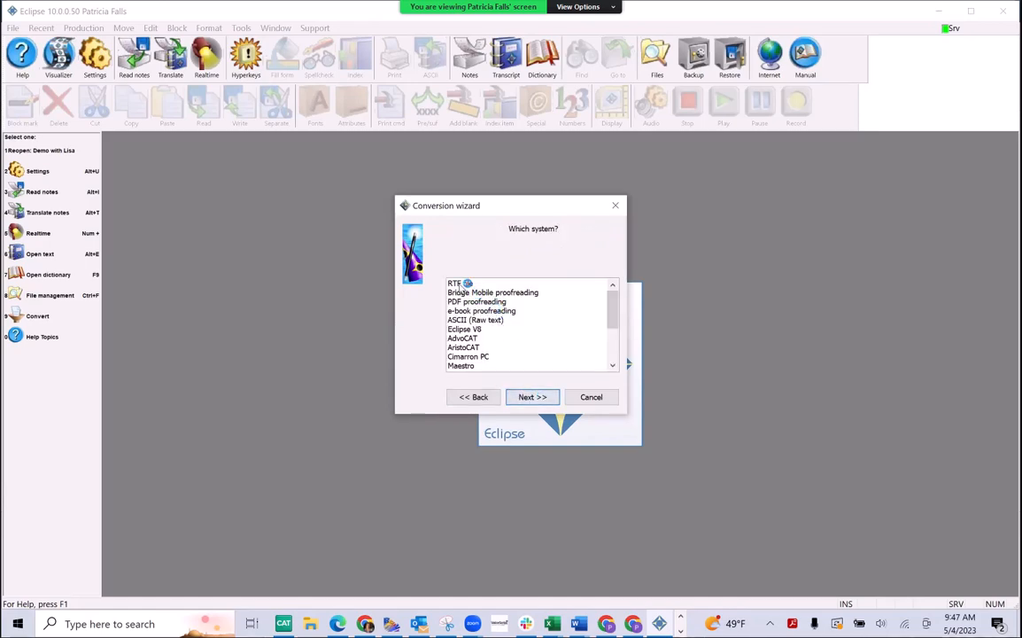
{"action": "left_click", "coordinate": [460, 283]}
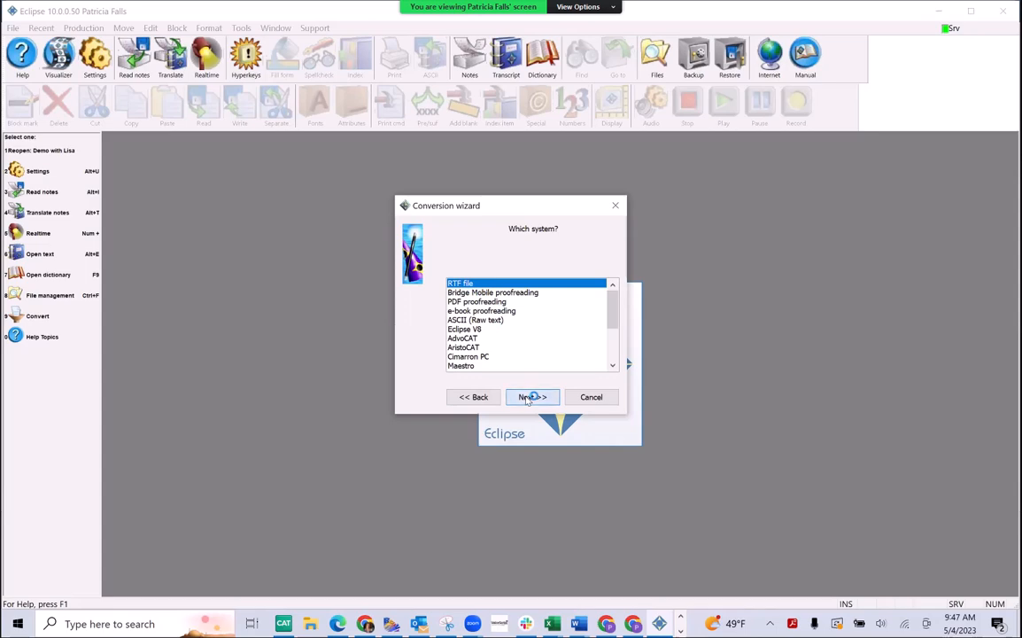
{"action": "left_click", "coordinate": [532, 397]}
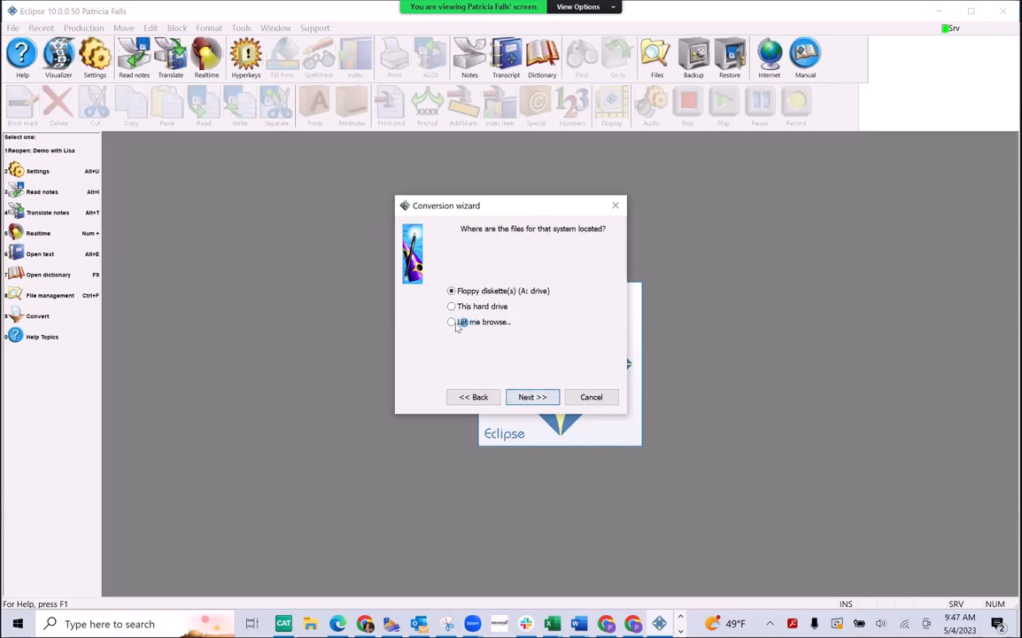
{"action": "left_click", "coordinate": [452, 321]}
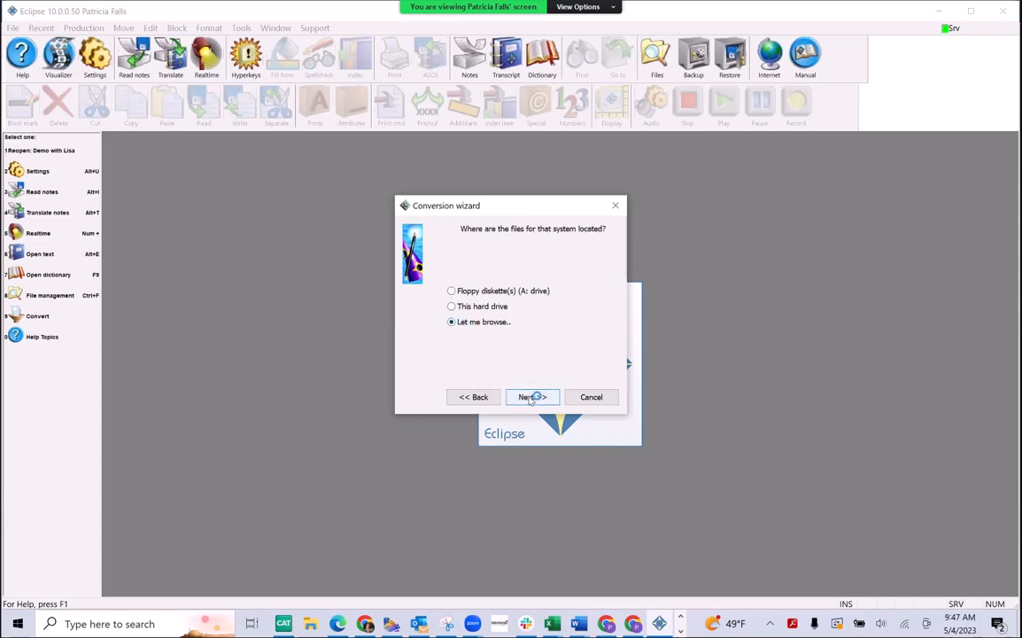
{"action": "left_click", "coordinate": [531, 397]}
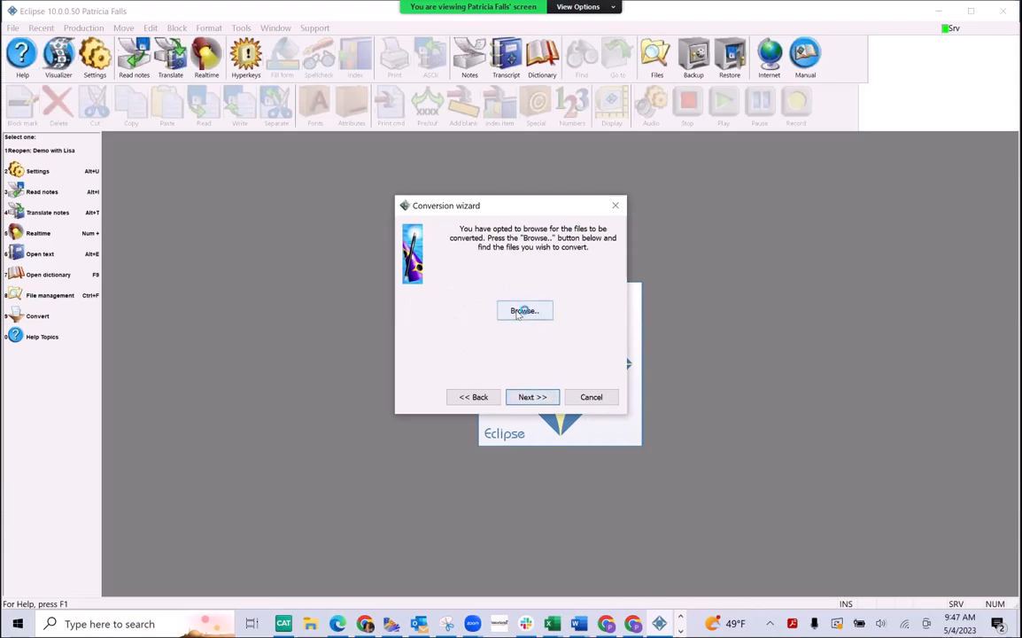
{"action": "left_click", "coordinate": [523, 311]}
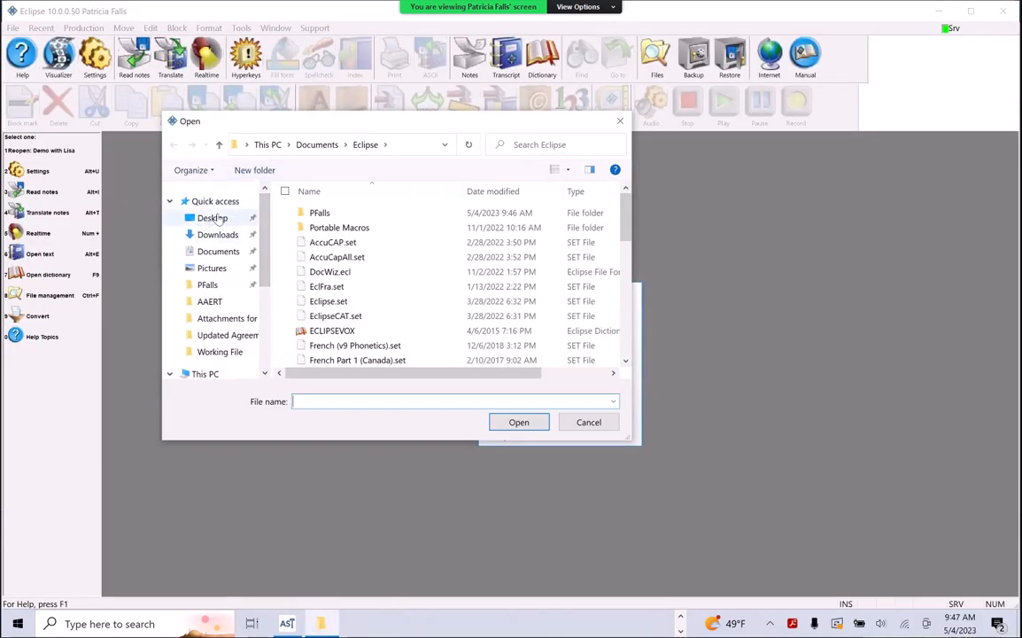
- Pick the Eclipse Demo RTF from Desktop > CAT AutoScript > Eclipse Demo and finish converting
{"action": "left_click", "coordinate": [211, 218]}
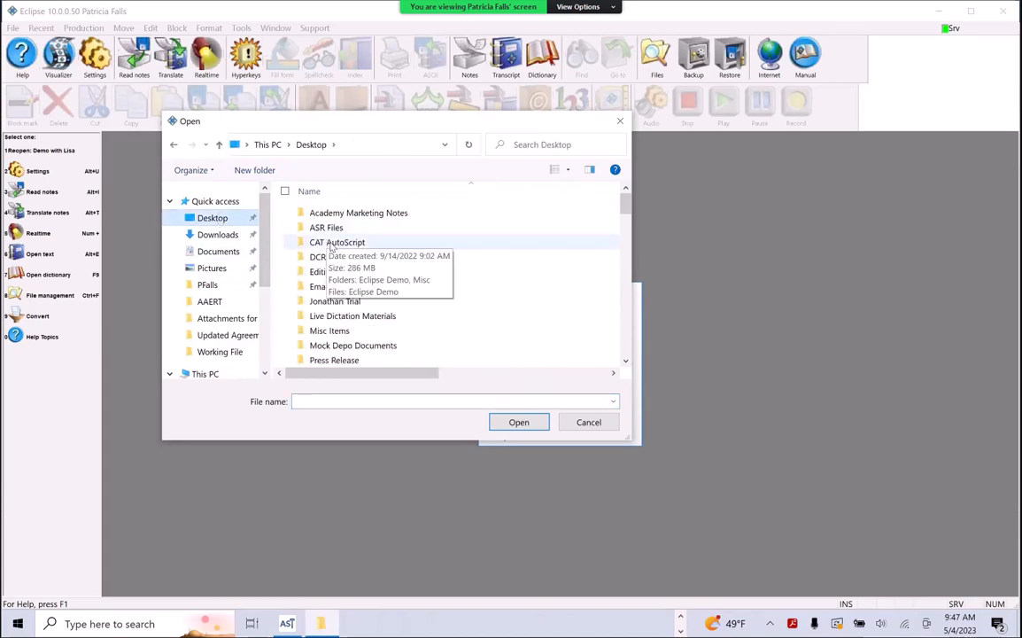
{"action": "double_click", "coordinate": [338, 242]}
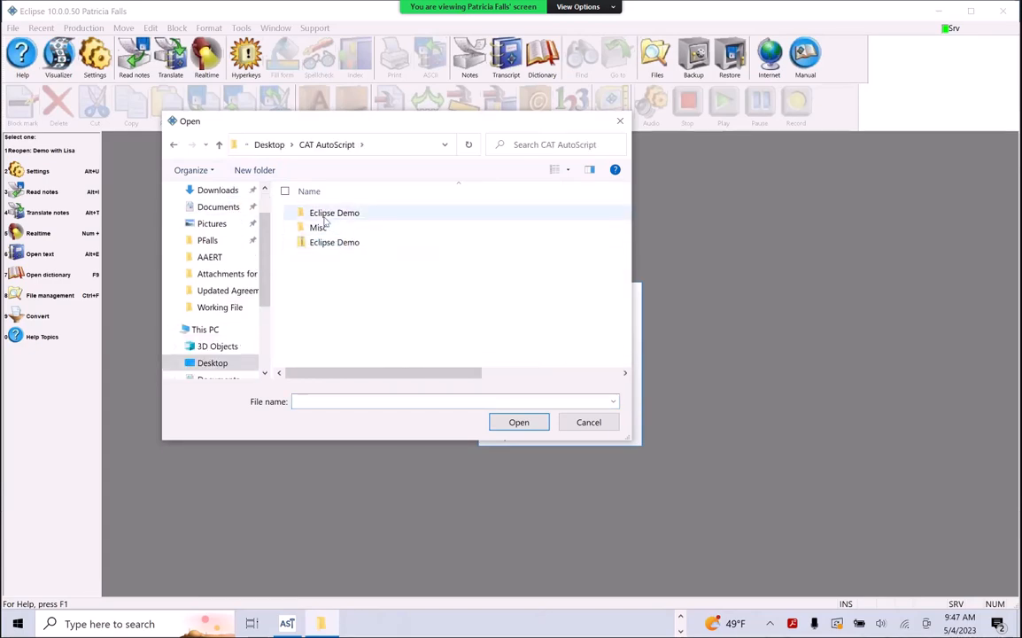
{"action": "double_click", "coordinate": [334, 212]}
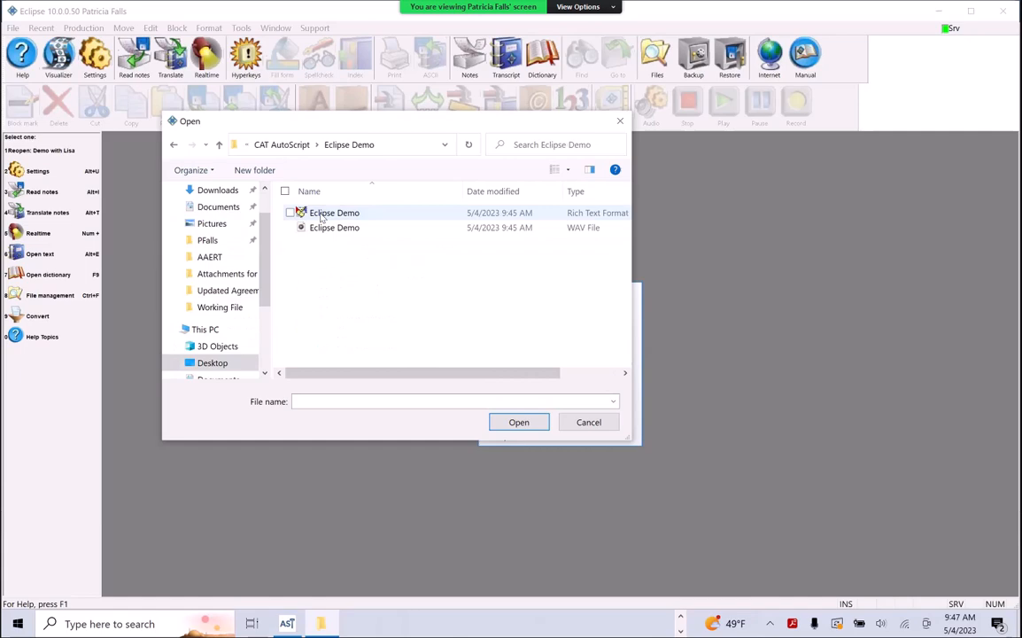
{"action": "left_click", "coordinate": [518, 421]}
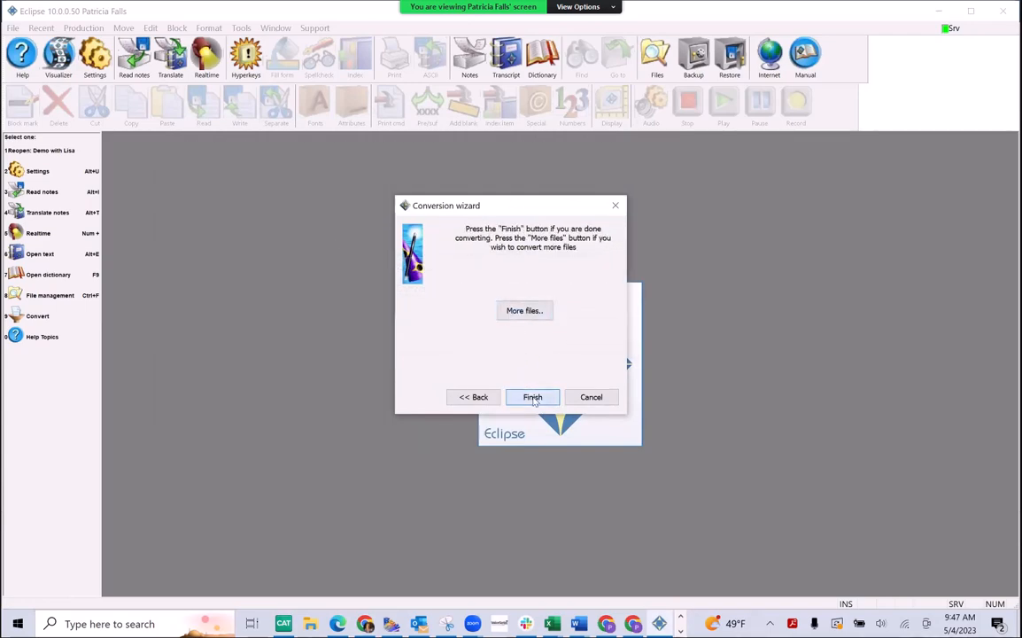
{"action": "left_click", "coordinate": [532, 396]}
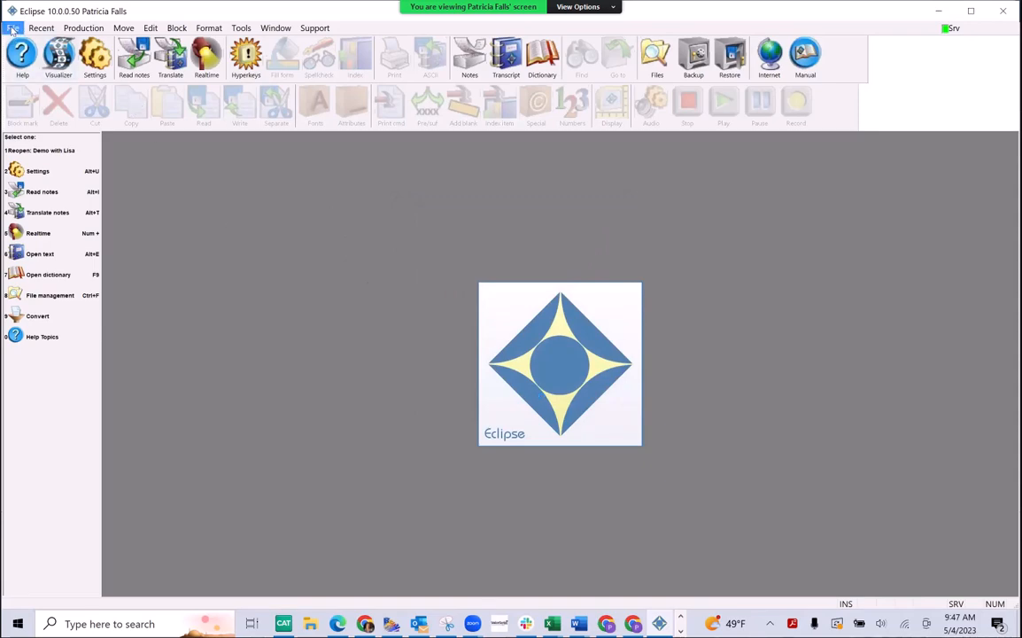
- Open Eclipse Demo.ecl through File > Open Text
{"action": "left_click", "coordinate": [13, 27]}
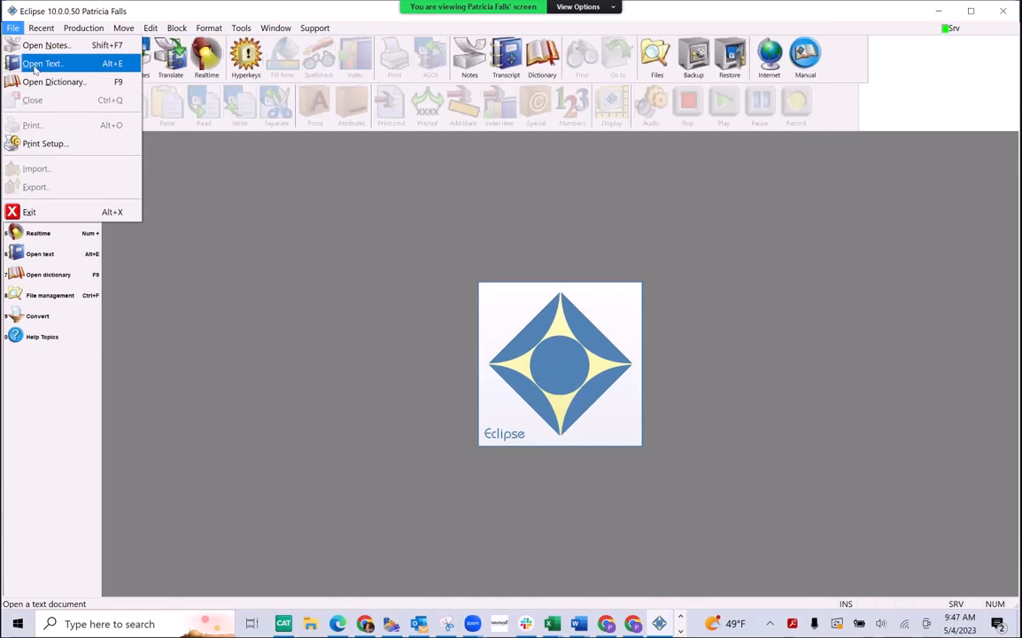
{"action": "left_click", "coordinate": [43, 63]}
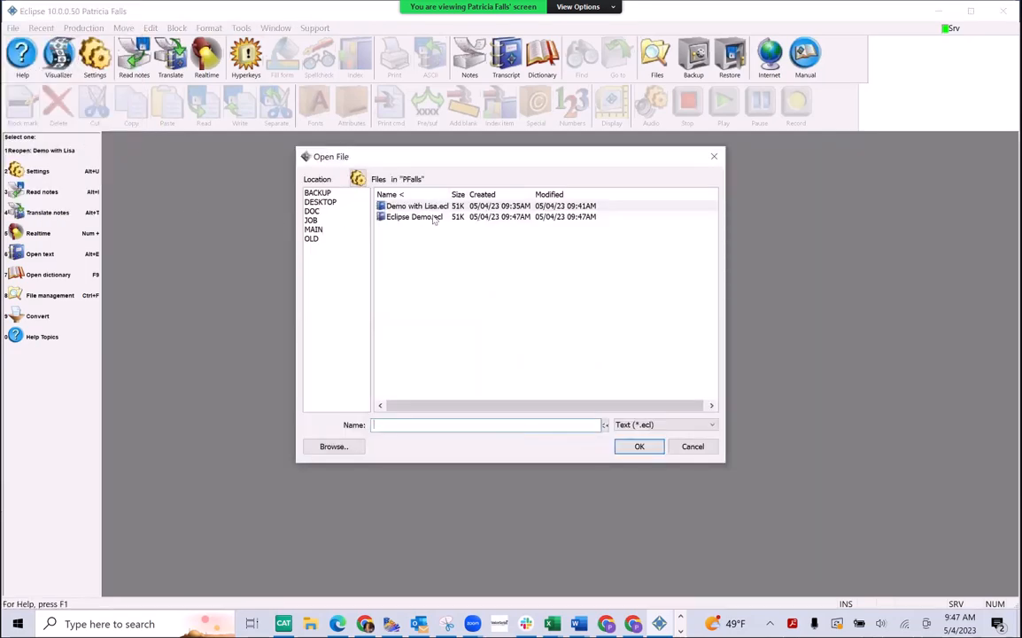
{"action": "left_click", "coordinate": [414, 217]}
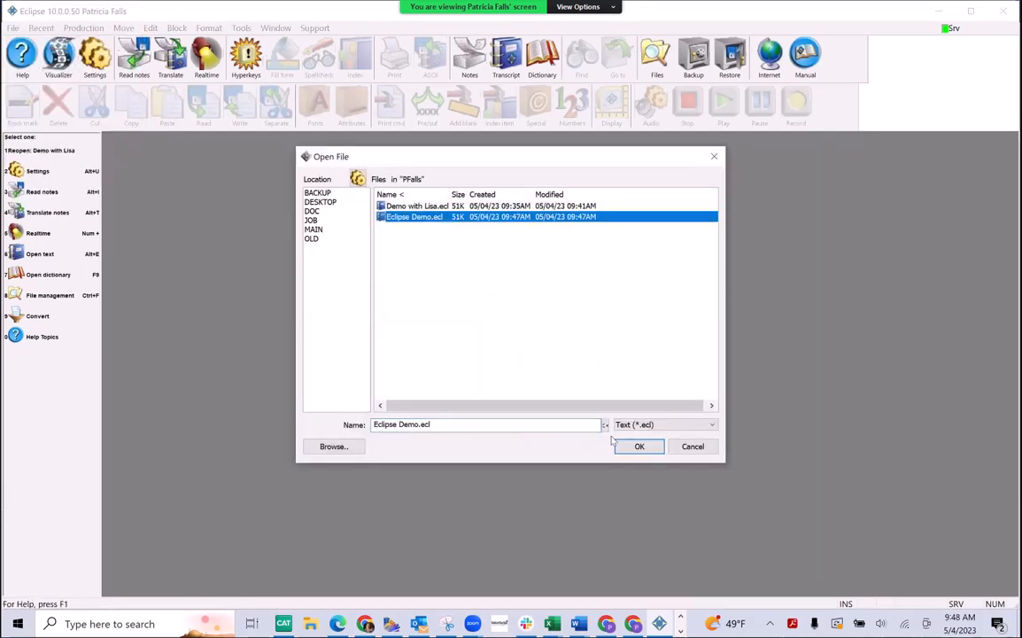
{"action": "left_click", "coordinate": [639, 446]}
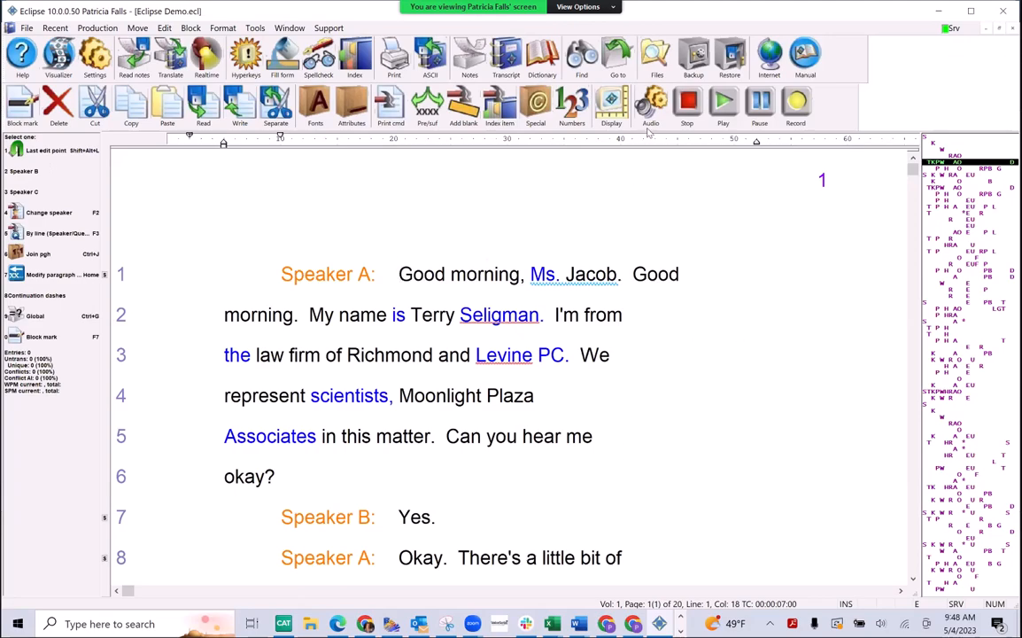
{"action": "mouse_move", "coordinate": [650, 104]}
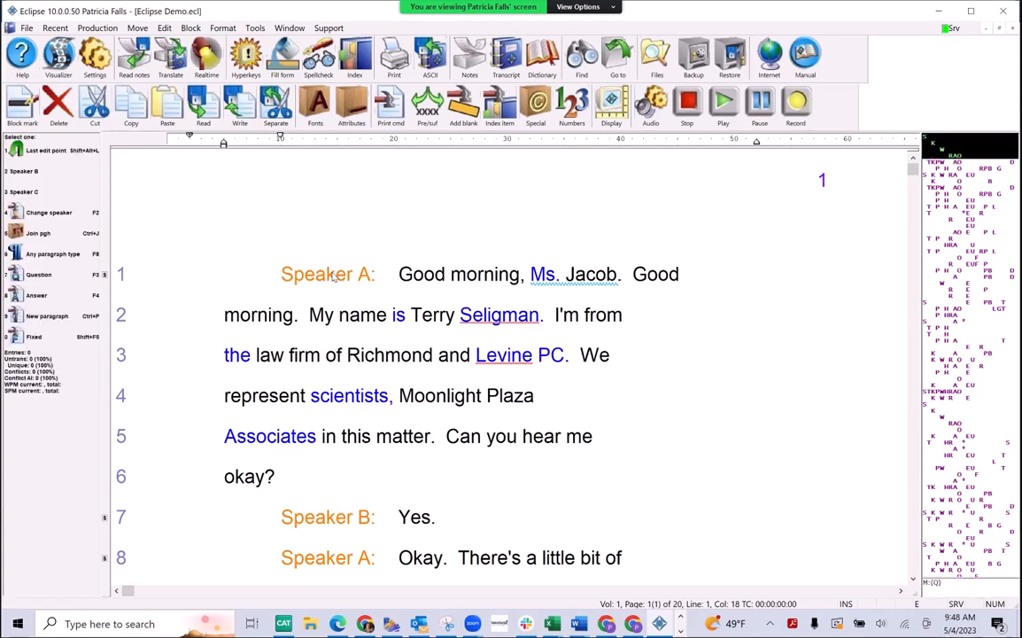
- Global Speaker A as MS. SELIGMAN in the Job: Eclipse Demo dictionary
{"action": "double_click", "coordinate": [326, 274]}
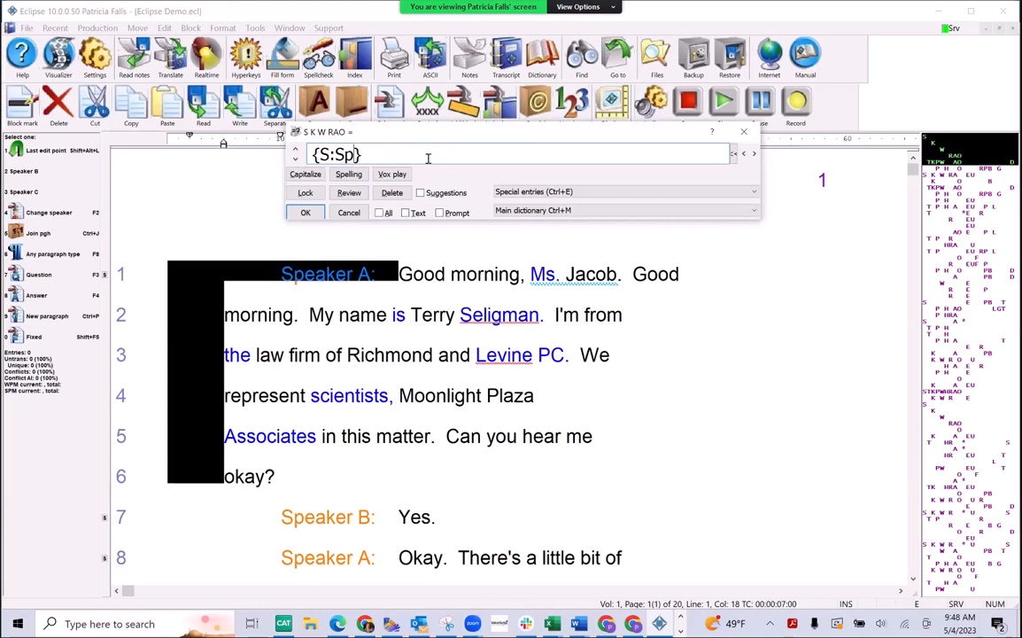
{"action": "type", "text": "MS. SELIGMA"}
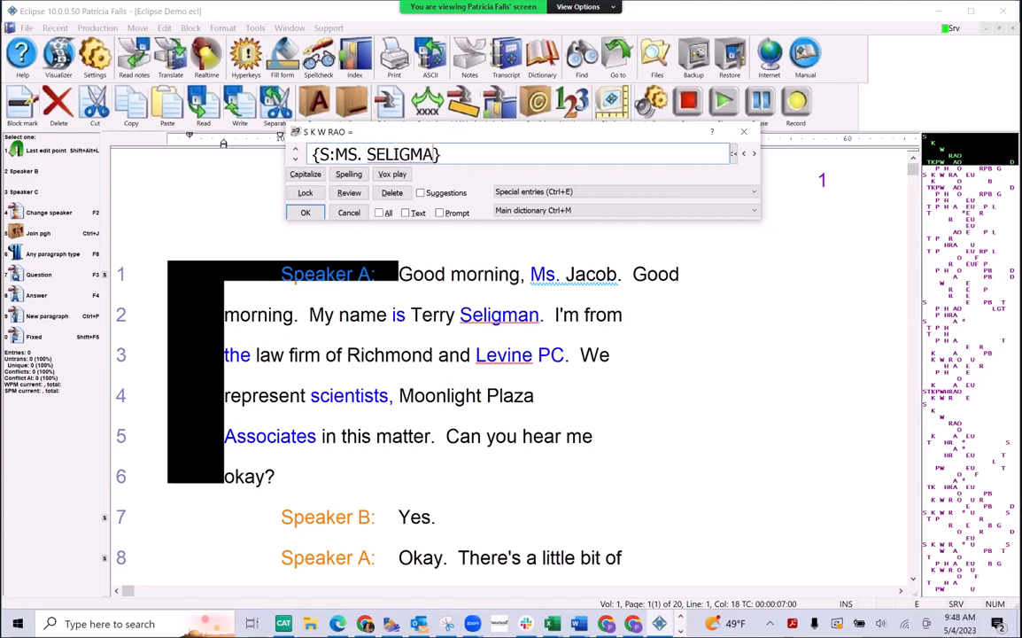
{"action": "type", "text": "N"}
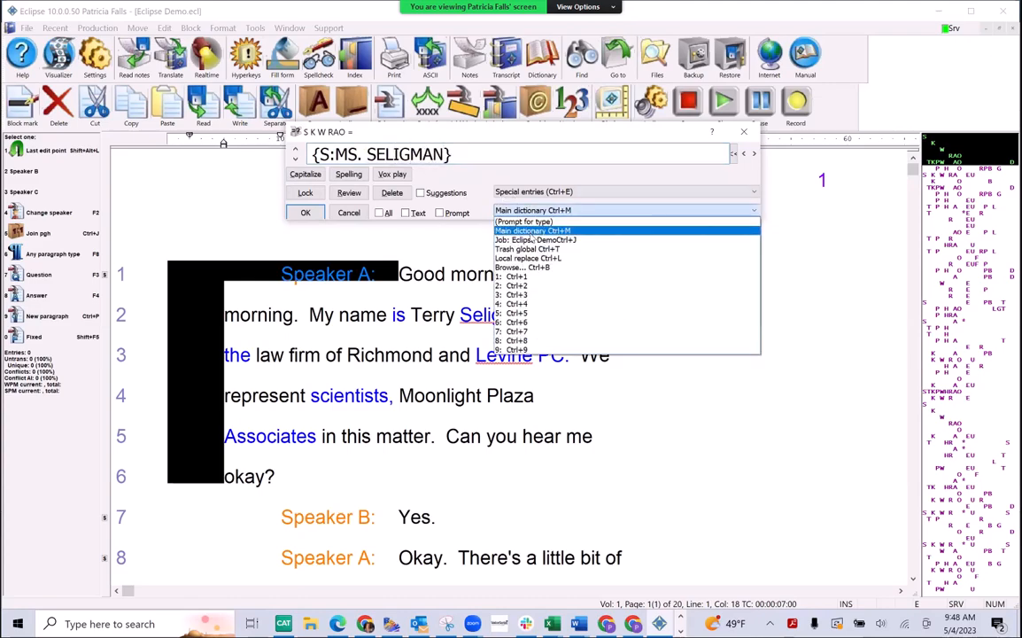
{"action": "left_click", "coordinate": [535, 240]}
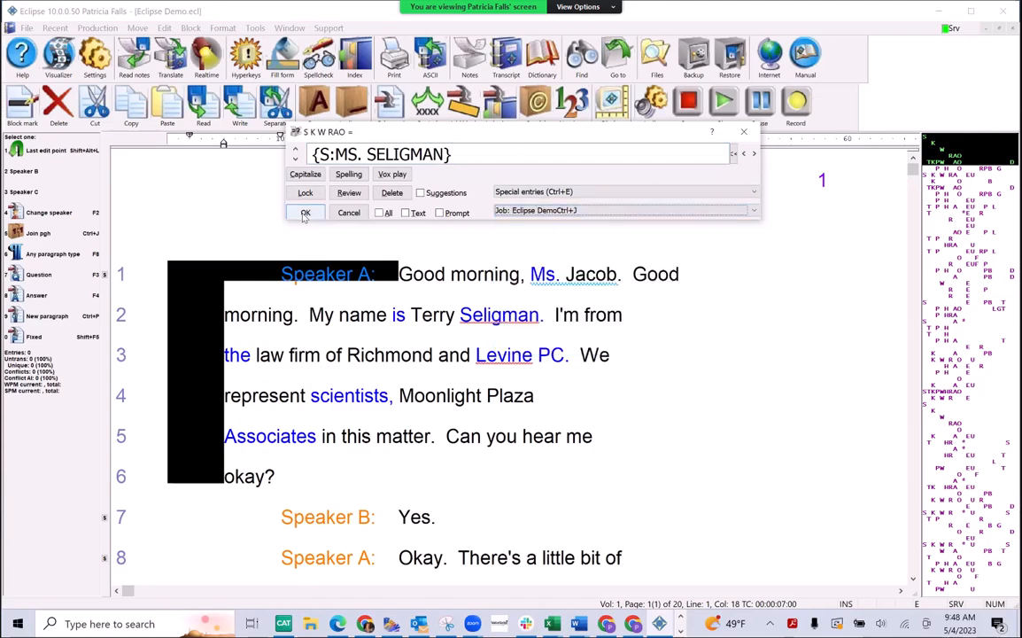
{"action": "left_click", "coordinate": [305, 212]}
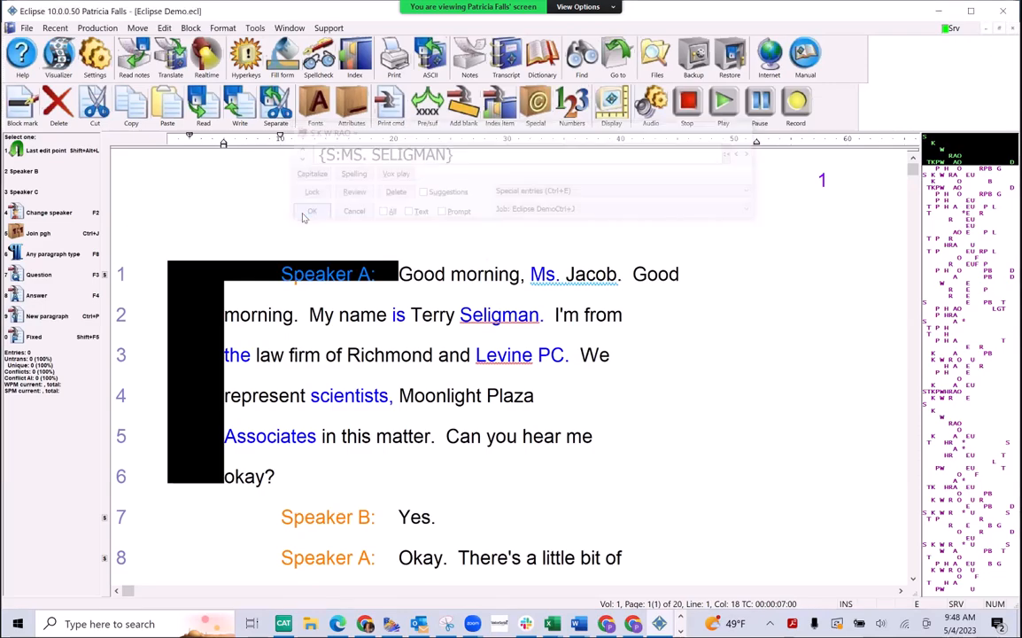
{"action": "left_click", "coordinate": [312, 211]}
{"action": "type", "text": "{S:"}
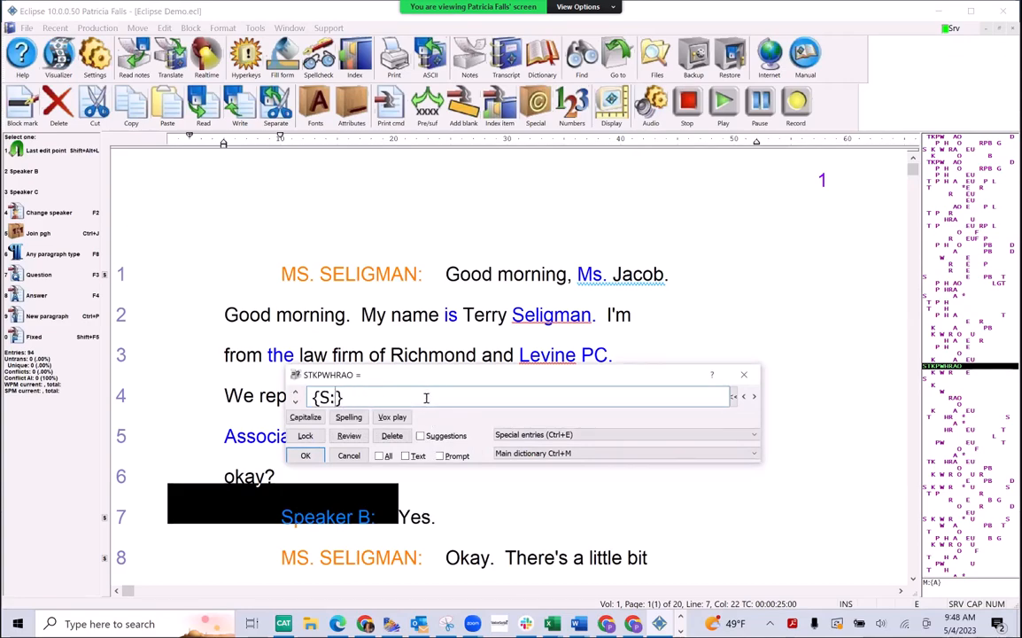
- Global the Speaker B label as THE WITNESS
{"action": "type", "text": "THE WITNESS"}
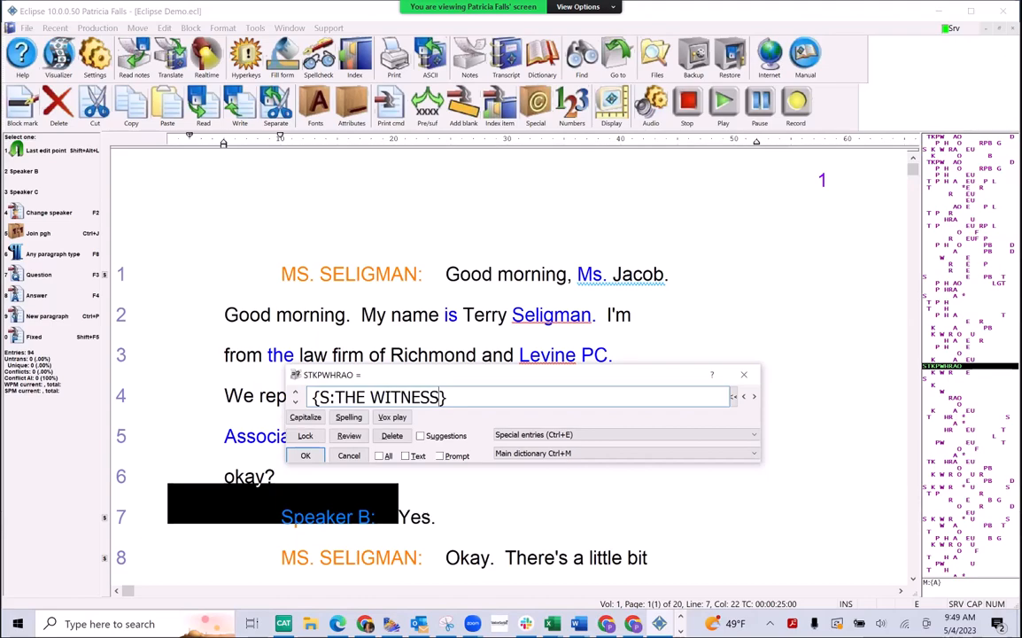
{"action": "left_click", "coordinate": [304, 455]}
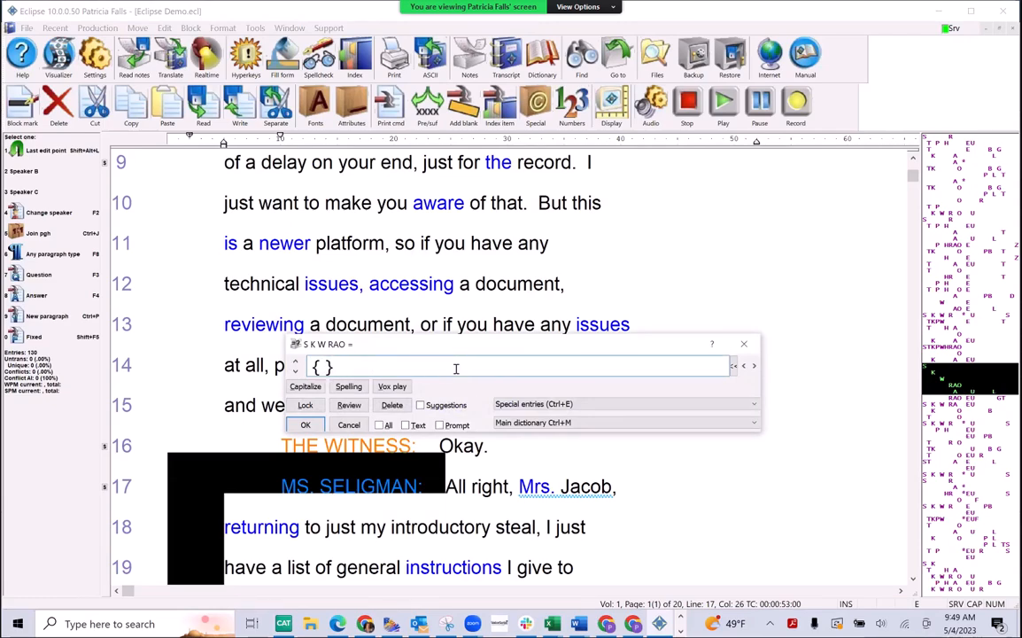
- Define a Q global for MS. SELIGMAN so her turns become question lines
{"action": "type", "text": "Q"}
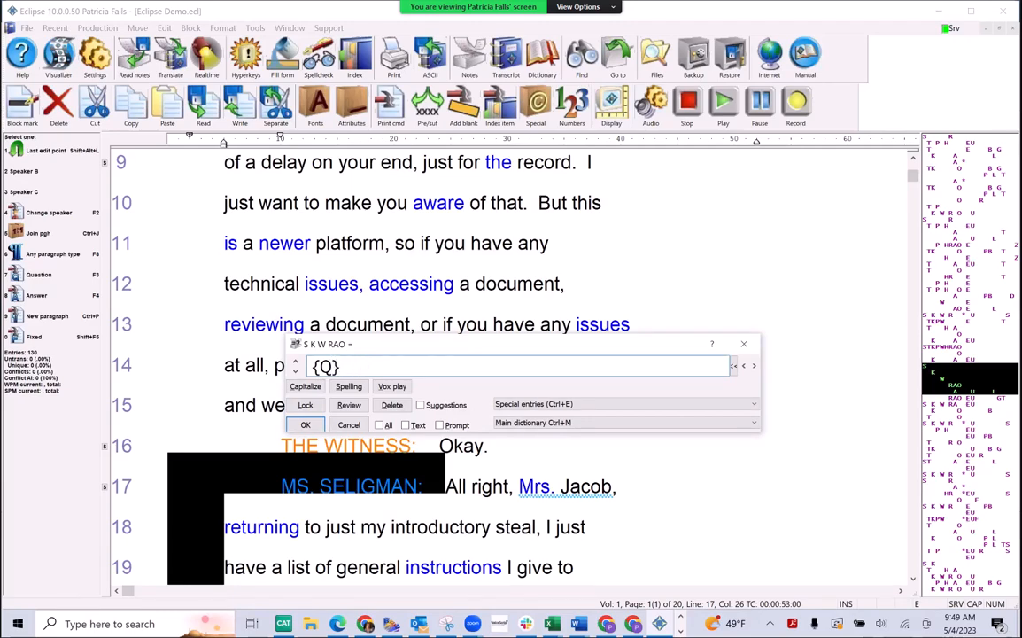
{"action": "left_click", "coordinate": [306, 424]}
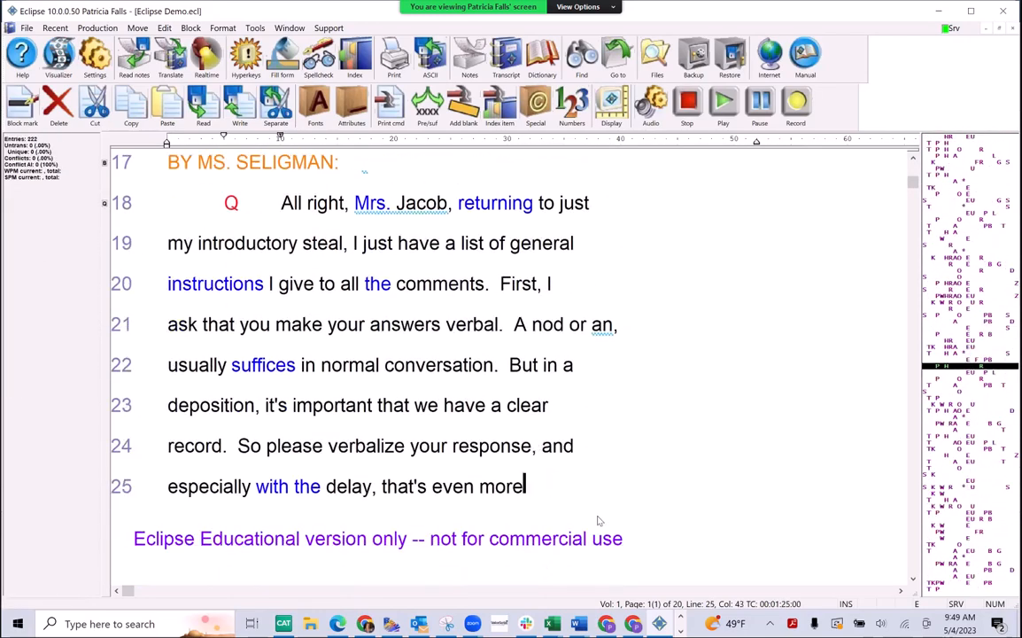
- Define an A global for the Speaker C label and another for THE WITNESS
{"action": "scroll", "scroll_direction": "down", "scroll_amount": 3}
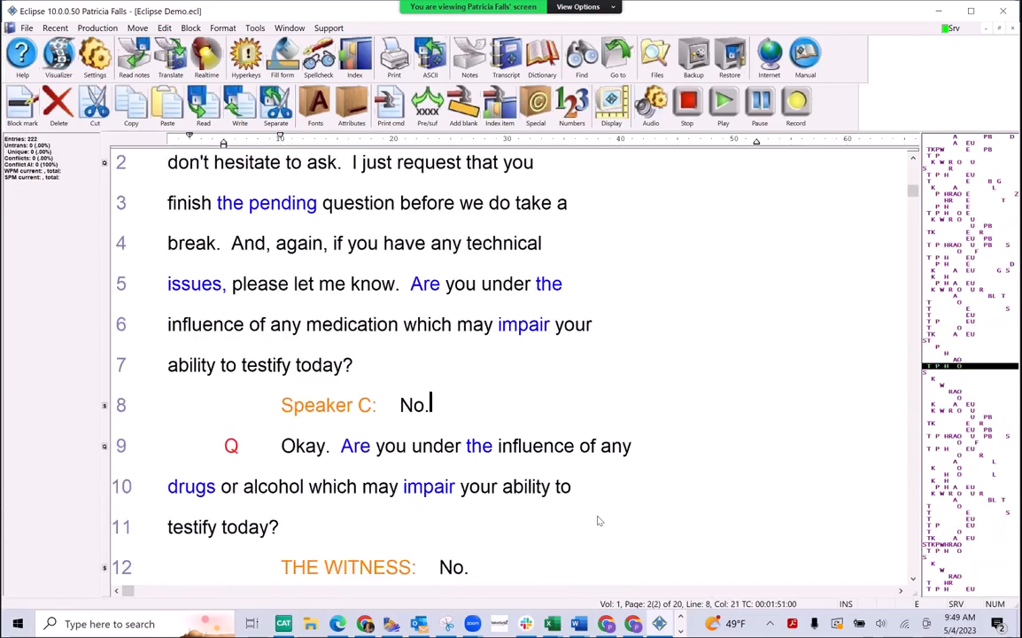
{"action": "double_click", "coordinate": [328, 405]}
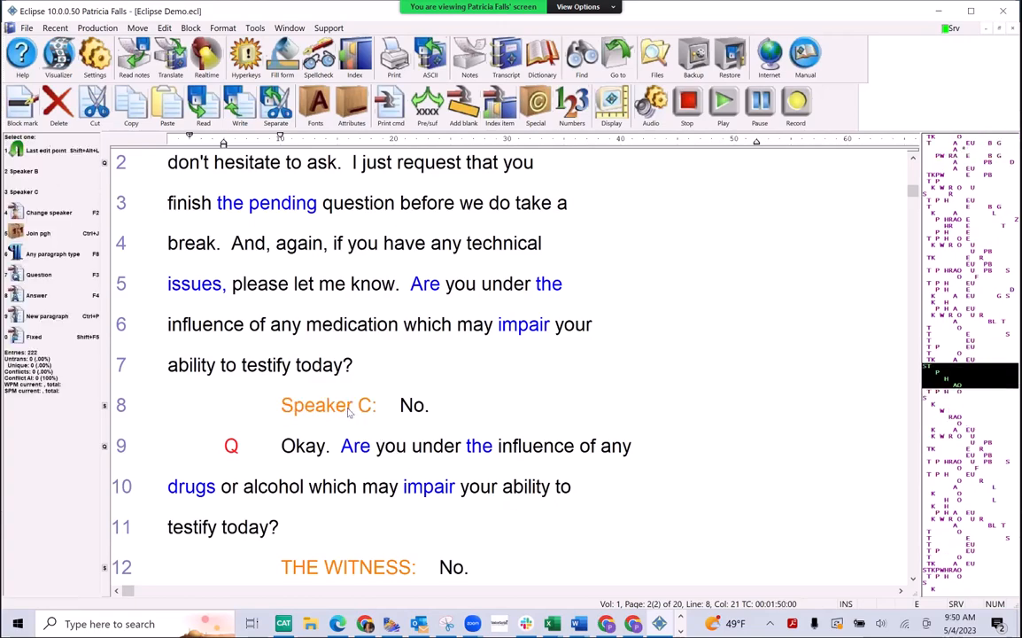
{"action": "double_click", "coordinate": [327, 405]}
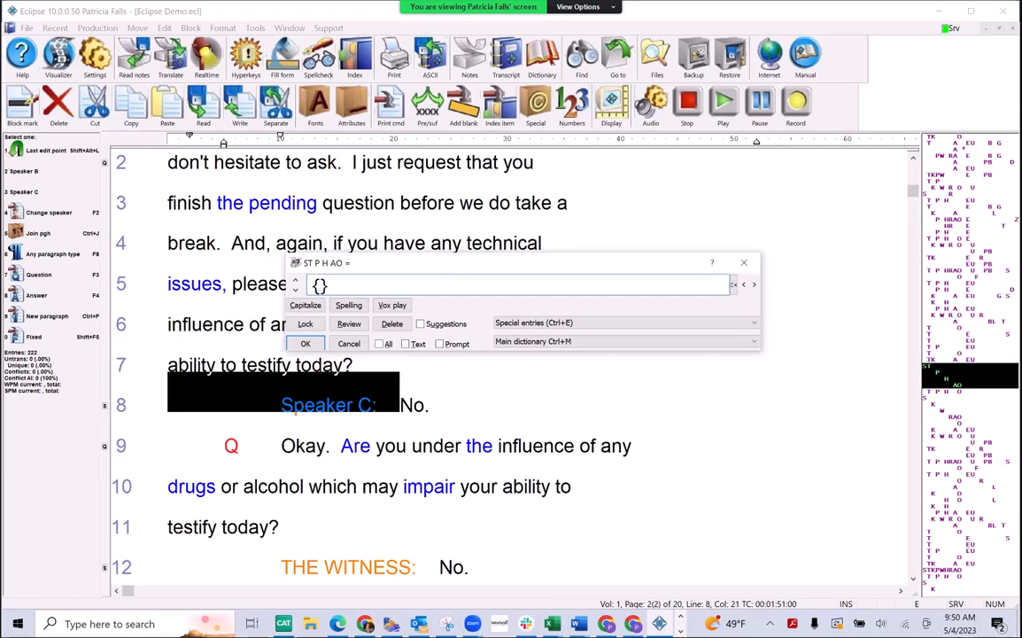
{"action": "type", "text": "A No."}
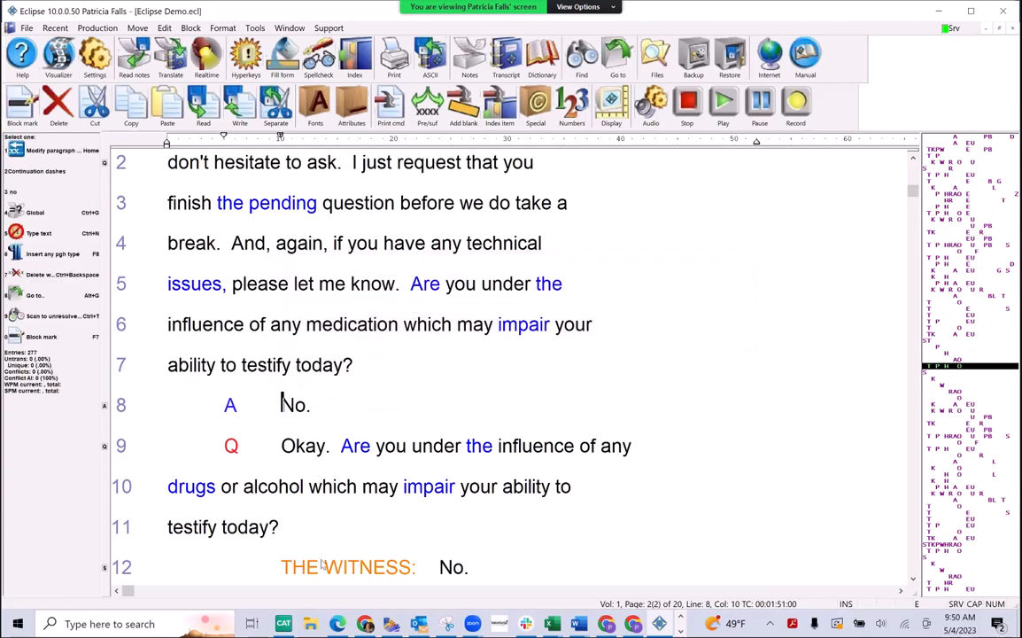
{"action": "double_click", "coordinate": [347, 567]}
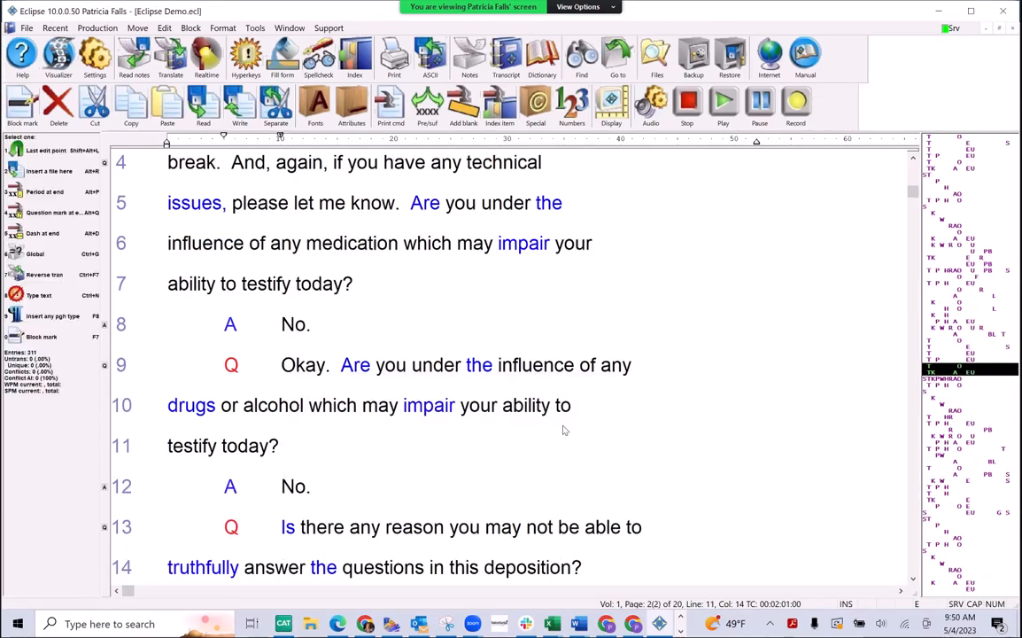
{"action": "left_click", "coordinate": [279, 446]}
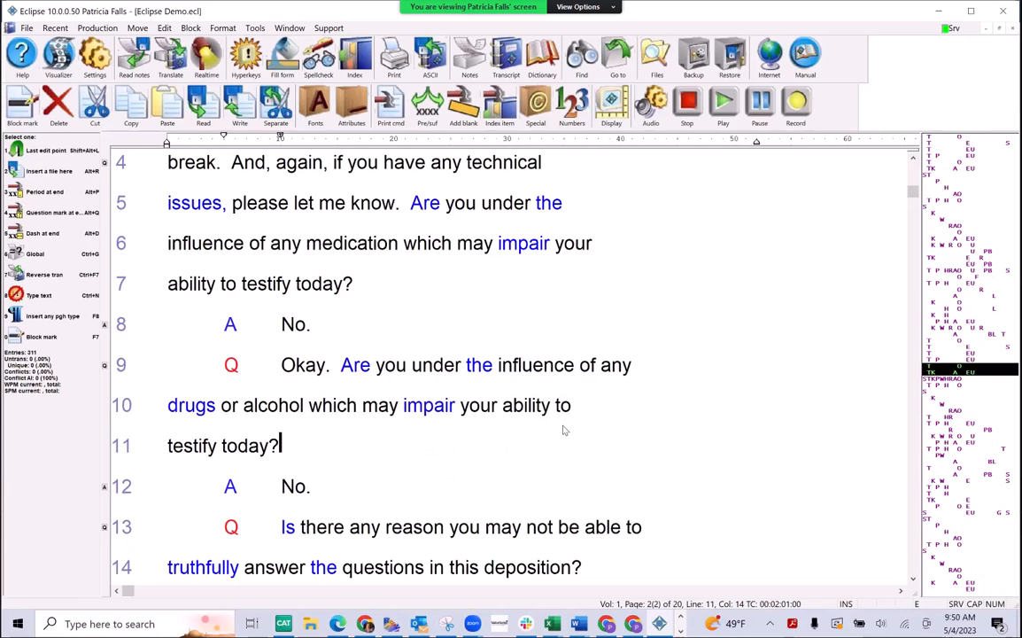